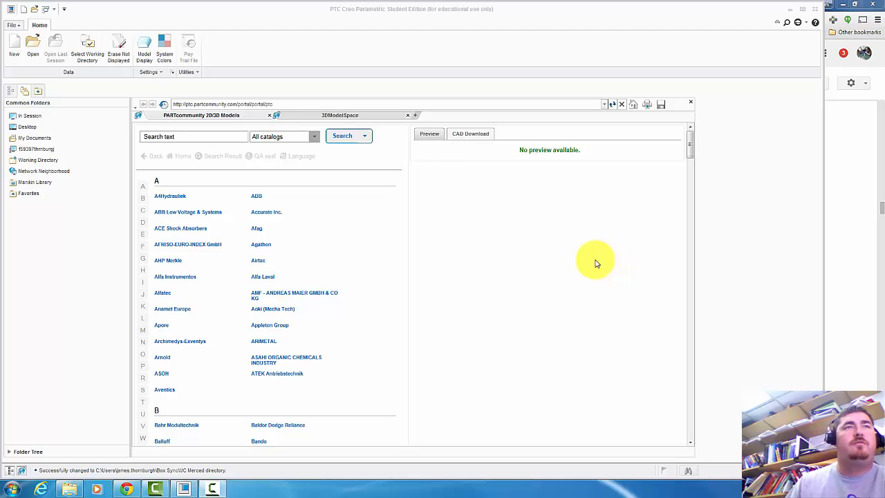
mouse_move(439, 246)
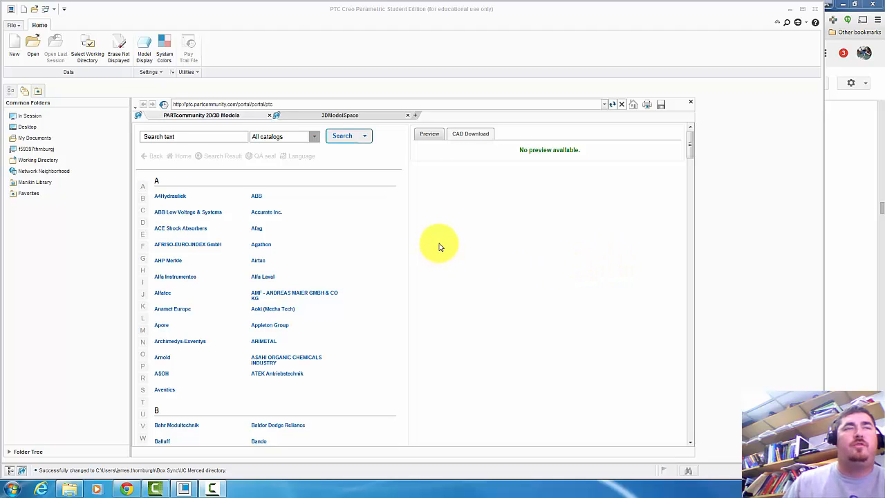
mouse_move(408, 253)
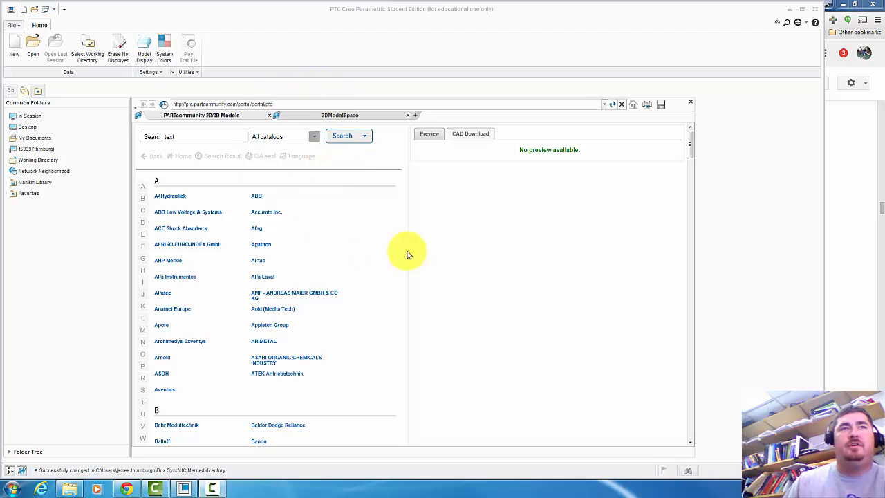
mouse_move(444, 312)
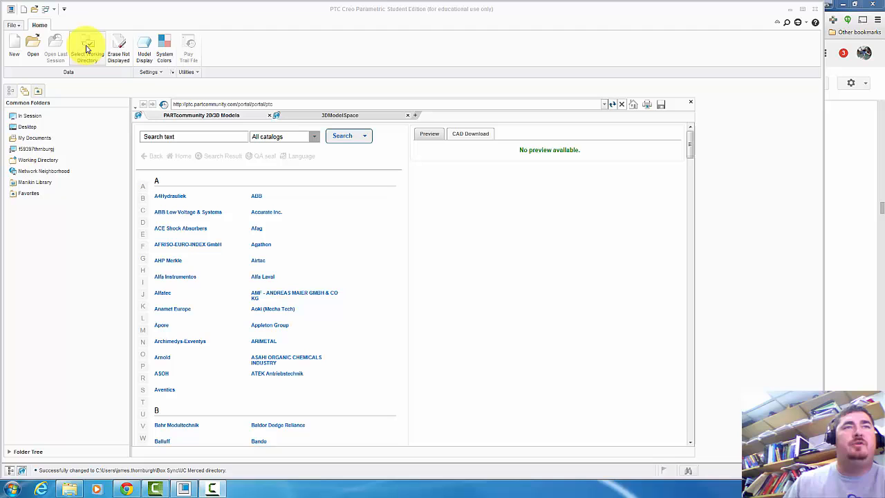
- Create a new folder named Sample and set it as the working directory
left_click(83, 52)
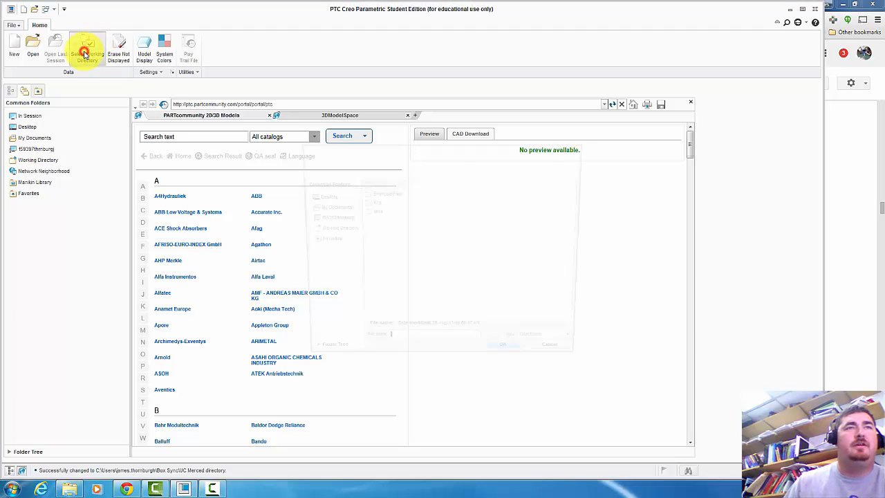
left_click(86, 47)
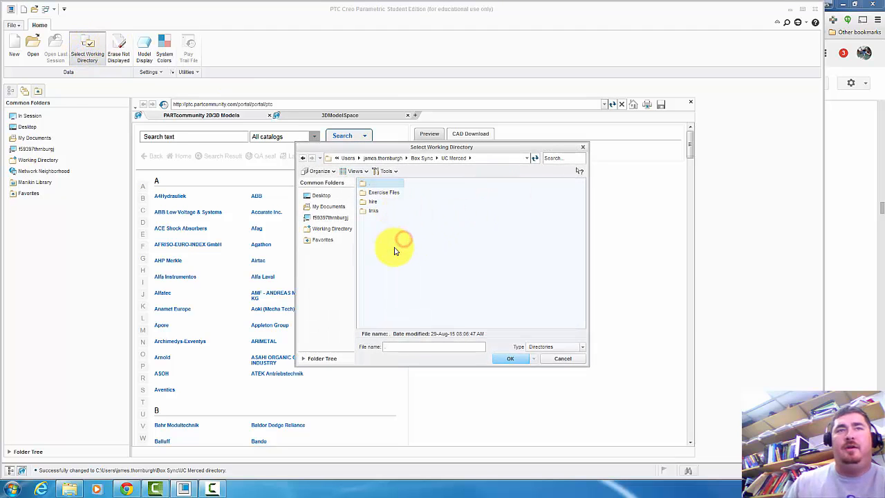
right_click(394, 251)
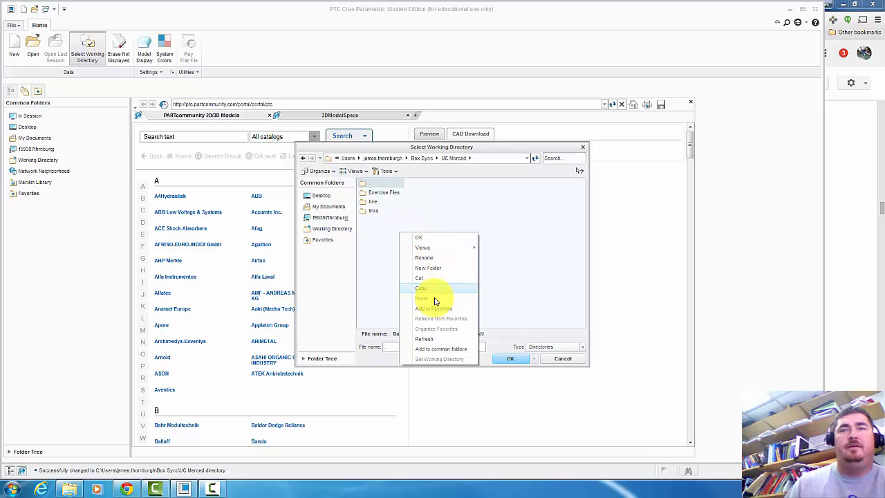
left_click(428, 267)
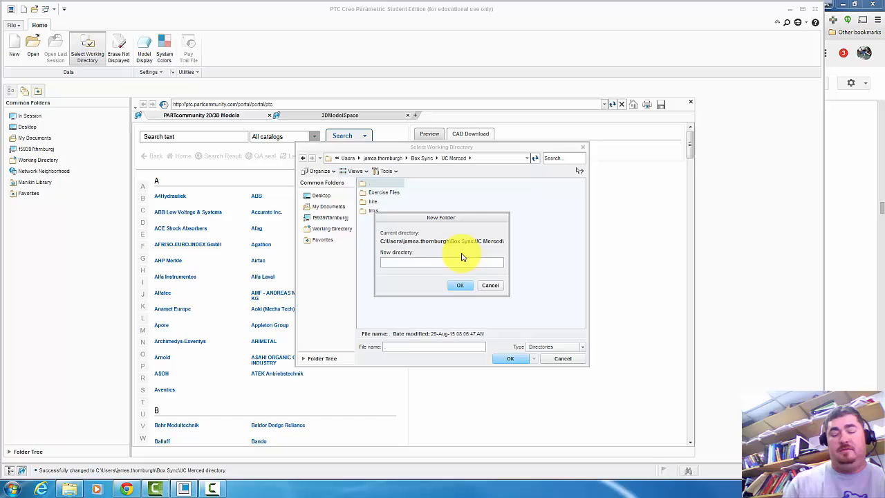
type("Sam")
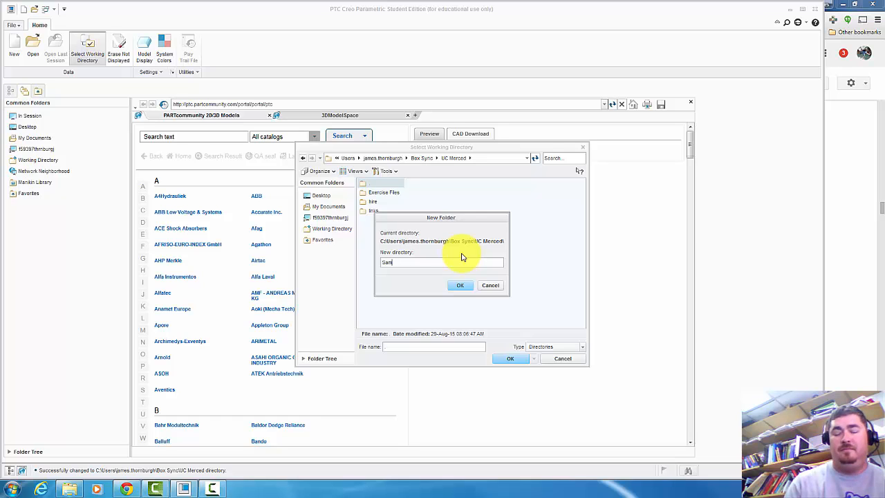
left_click(460, 285)
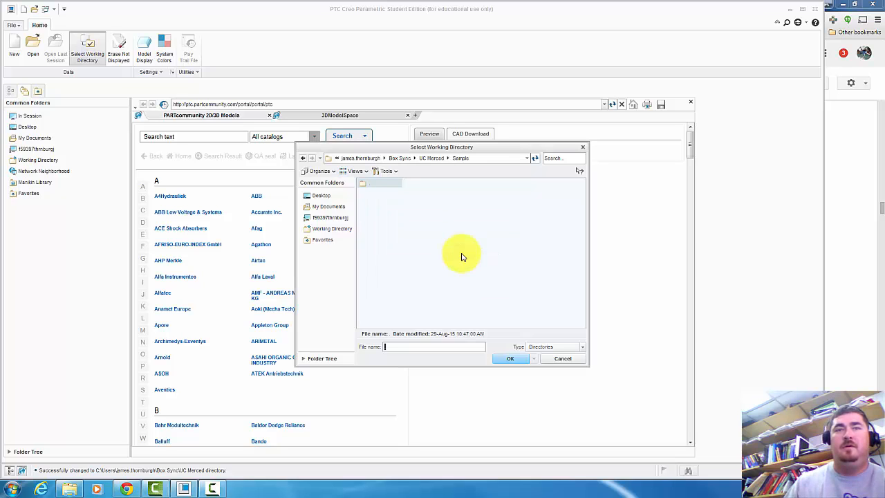
left_click(510, 358)
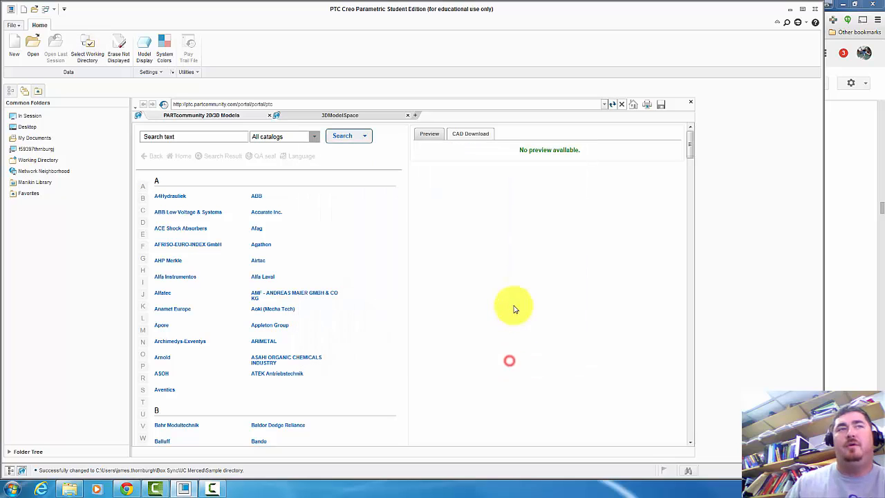
mouse_move(353, 256)
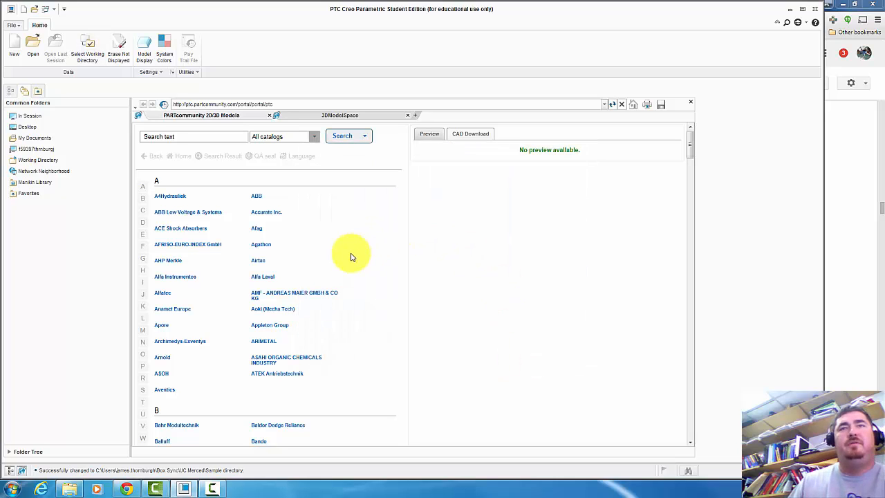
mouse_move(58, 67)
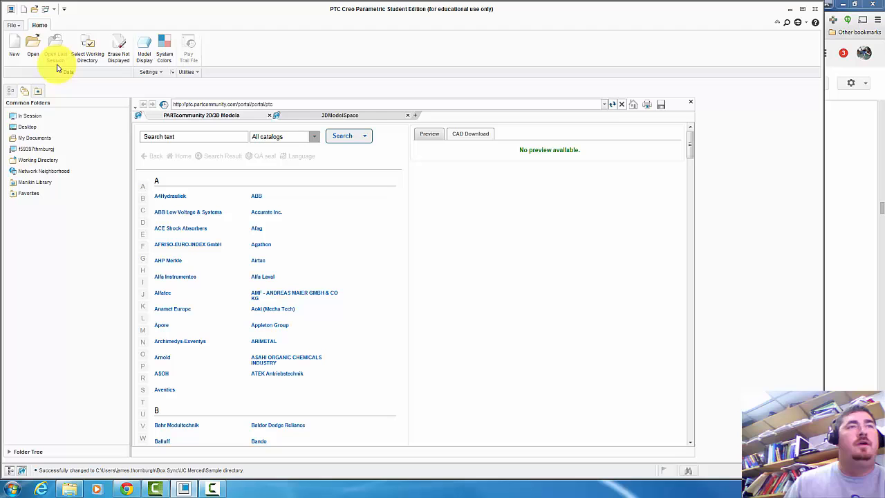
- Create a new solid part named test1 after the name 'test 1' is rejected
left_click(11, 51)
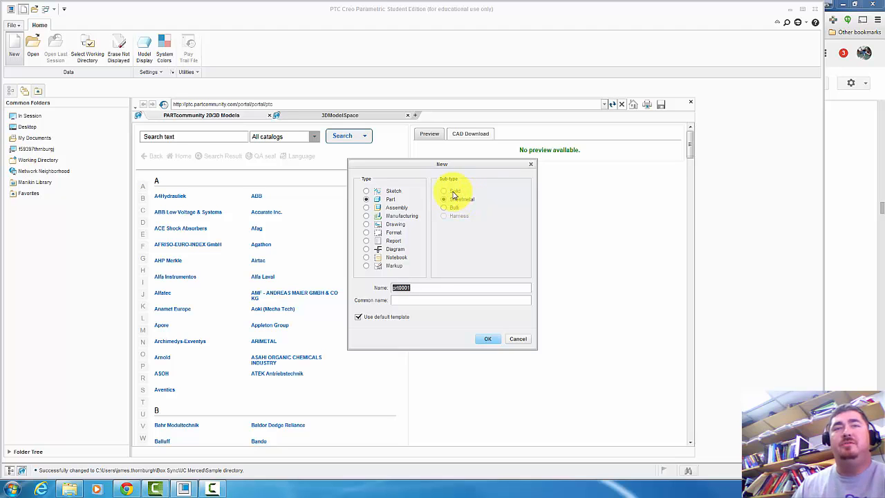
left_click(443, 190)
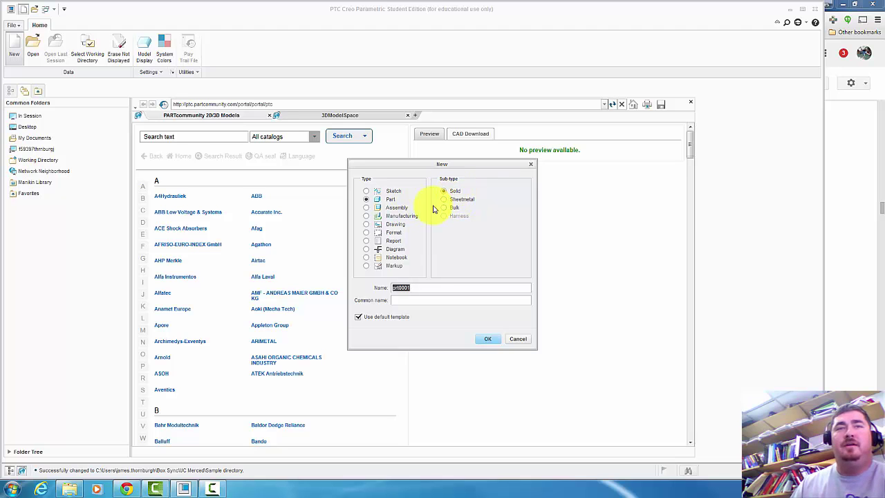
left_click(367, 208)
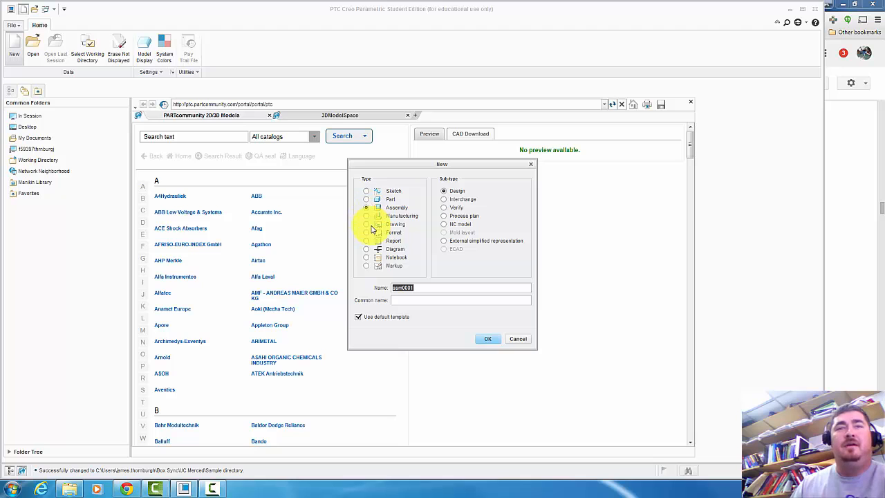
left_click(365, 216)
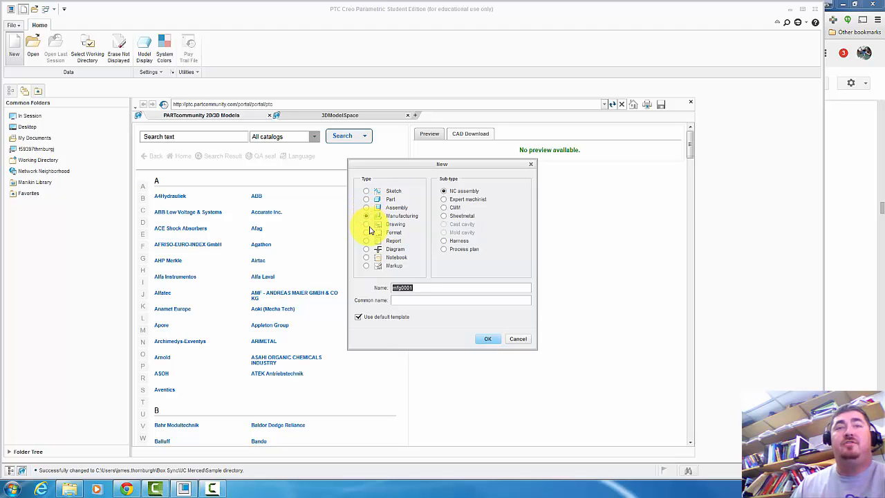
left_click(365, 224)
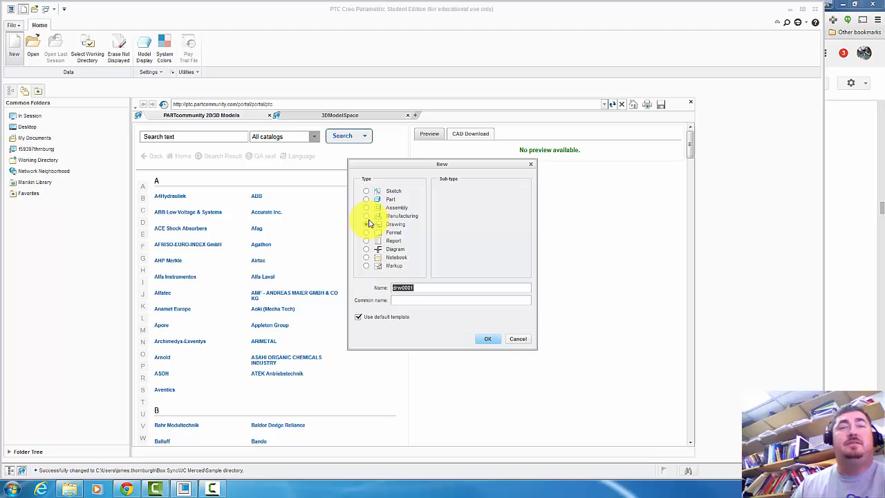
left_click(366, 199)
type("test 1")
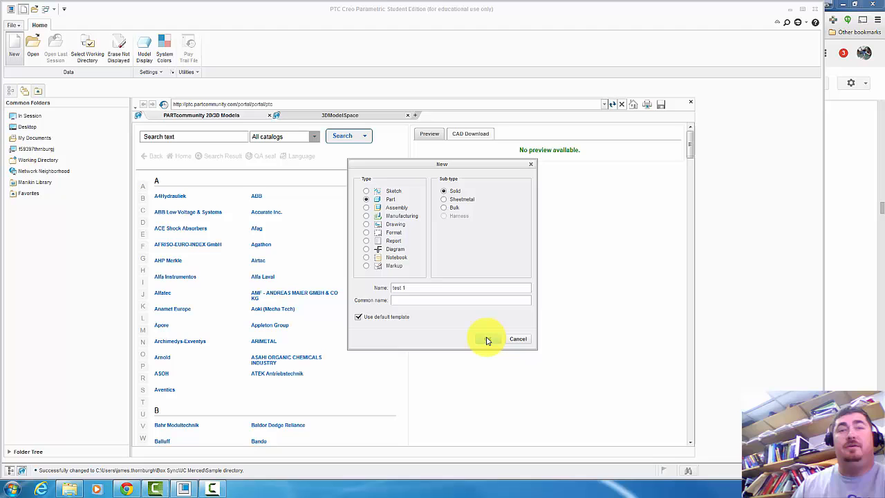
left_click(487, 338)
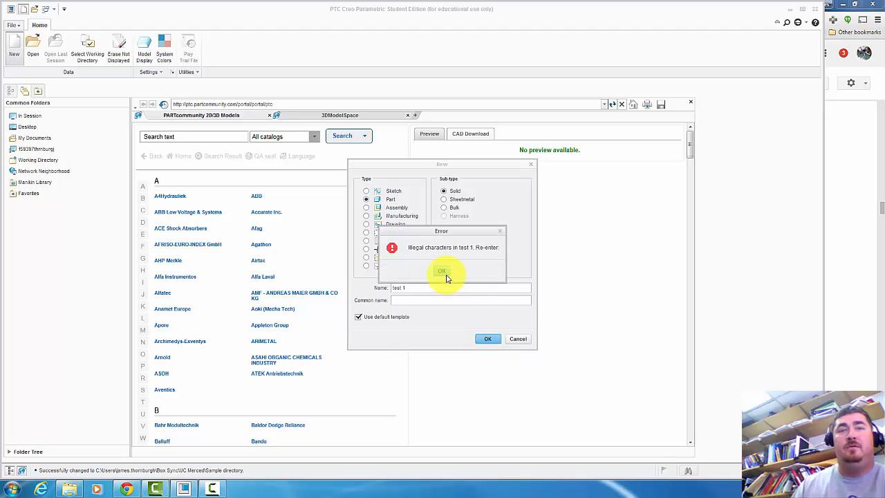
left_click(442, 271)
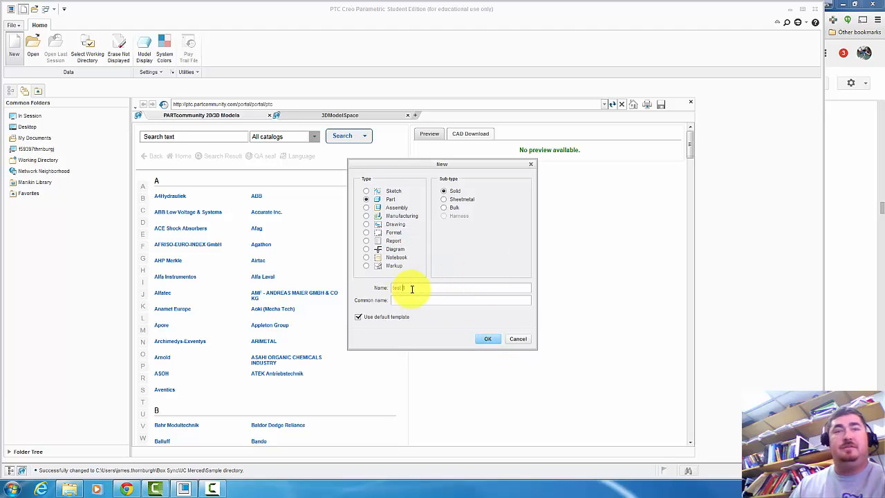
left_click(488, 338)
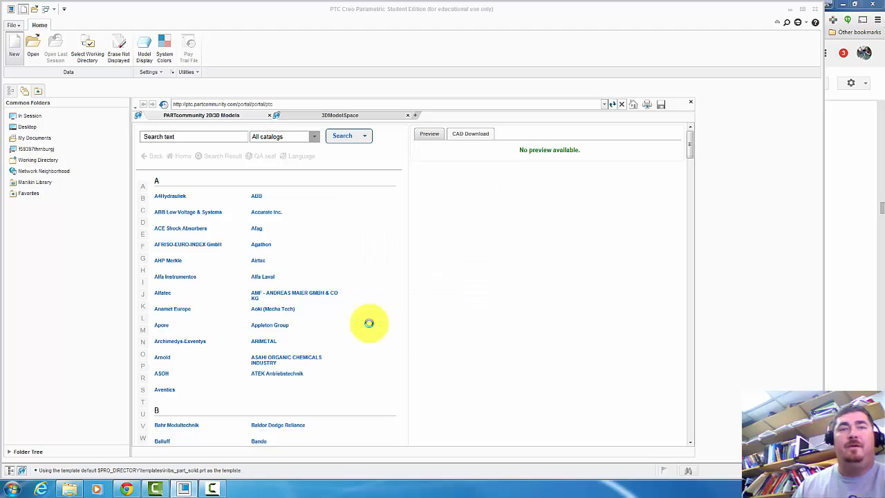
- Let part TEST1 load with RIGHT, TOP, FRONT planes and PRT_CSYS_DEF
left_click(690, 102)
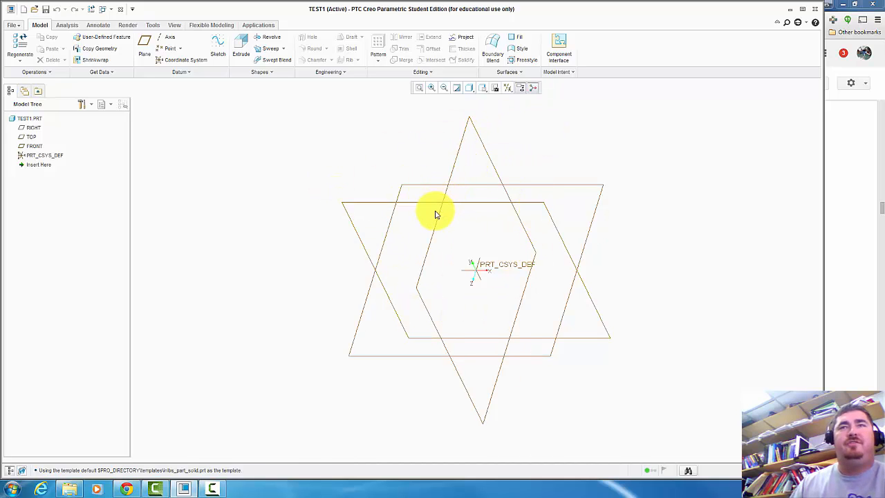
mouse_move(484, 90)
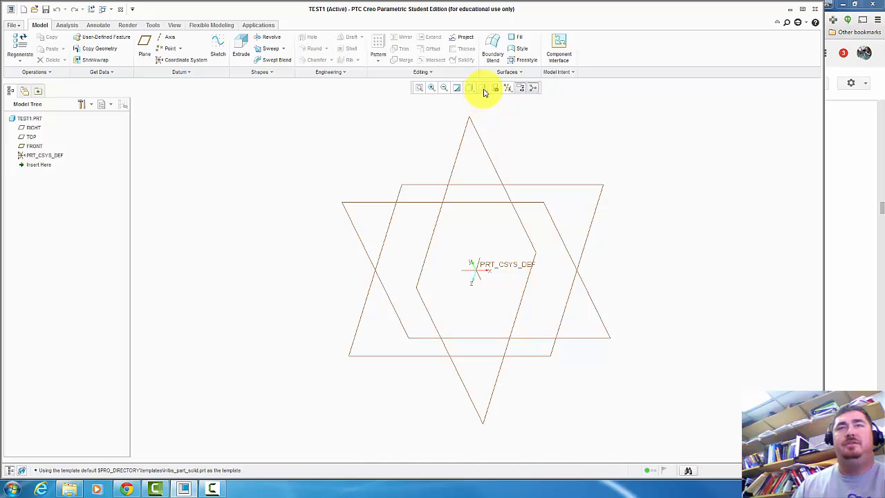
- Set the default view orientation to Isometric in the orientation preferences
left_click(481, 87)
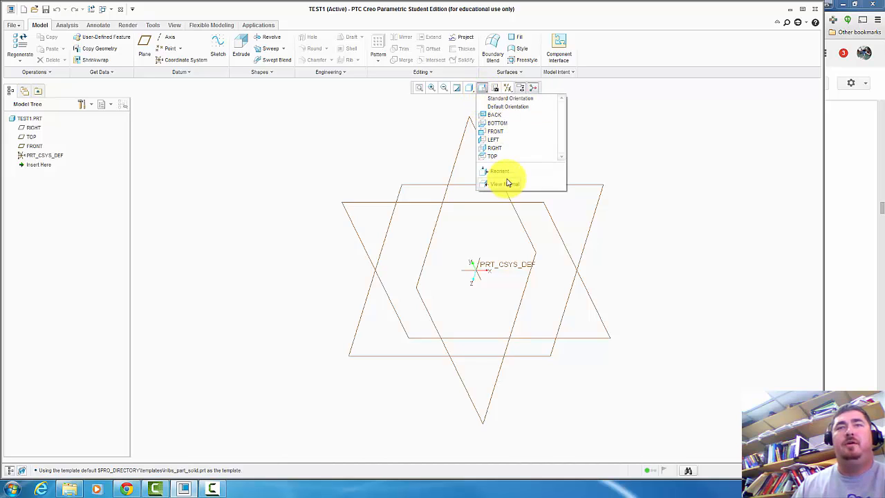
left_click(499, 184)
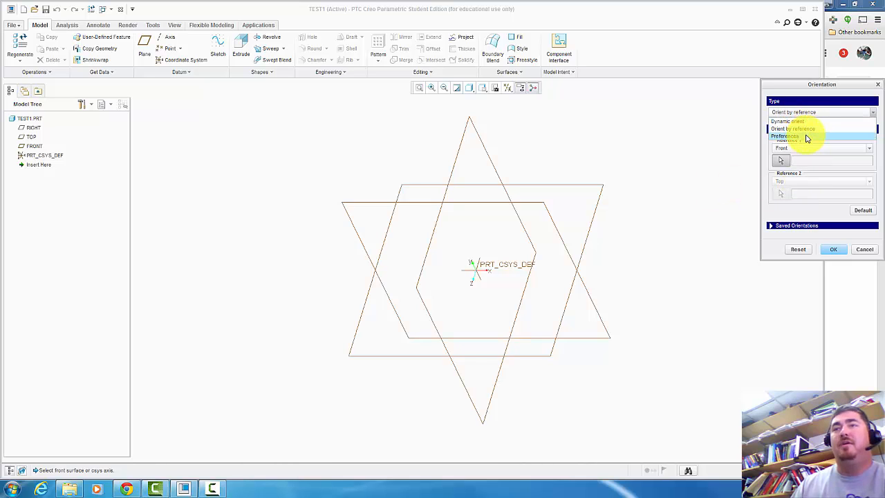
left_click(786, 135)
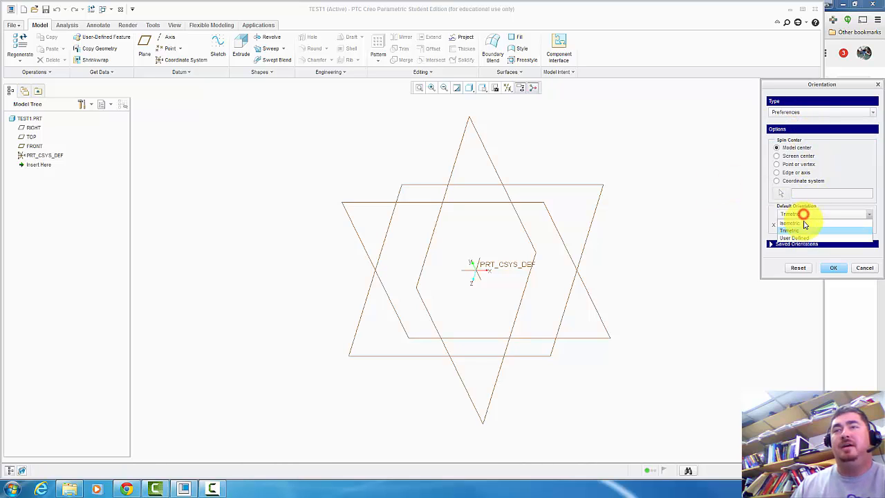
left_click(790, 223)
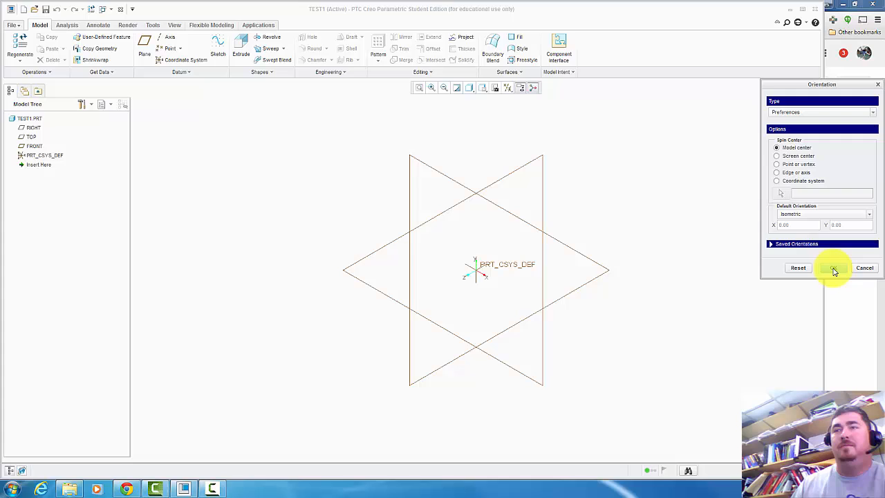
left_click(480, 88)
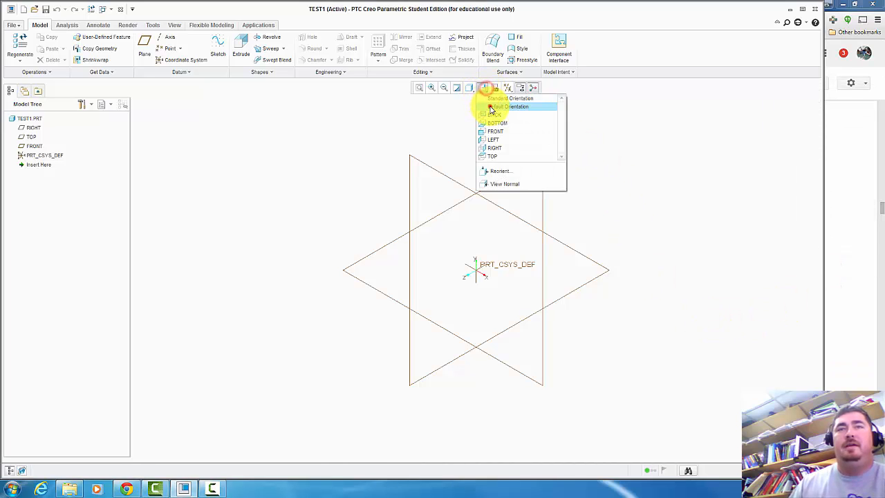
- Restore the default orientation, then spin the TEST1 view freely
left_click(503, 107)
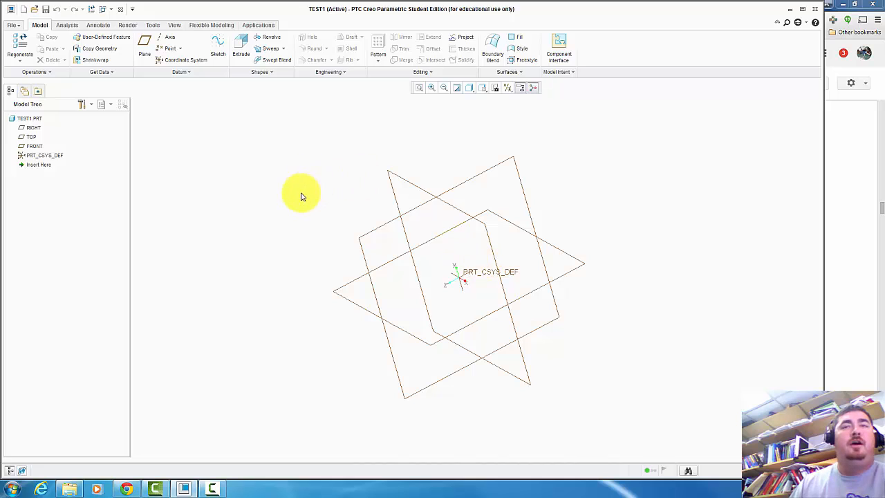
left_click(29, 118)
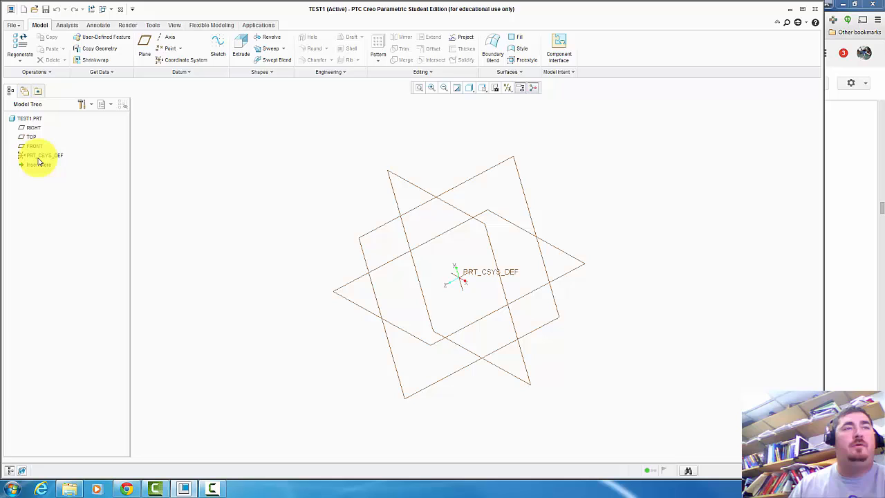
left_click(43, 155)
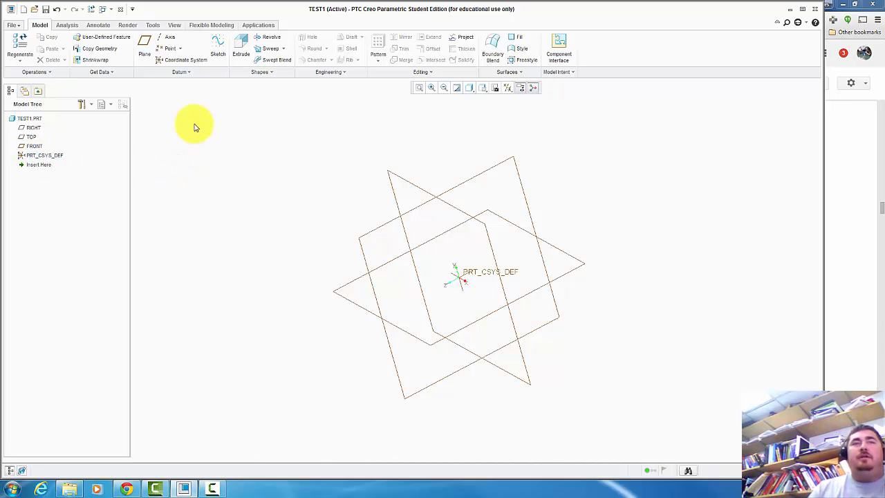
mouse_move(219, 47)
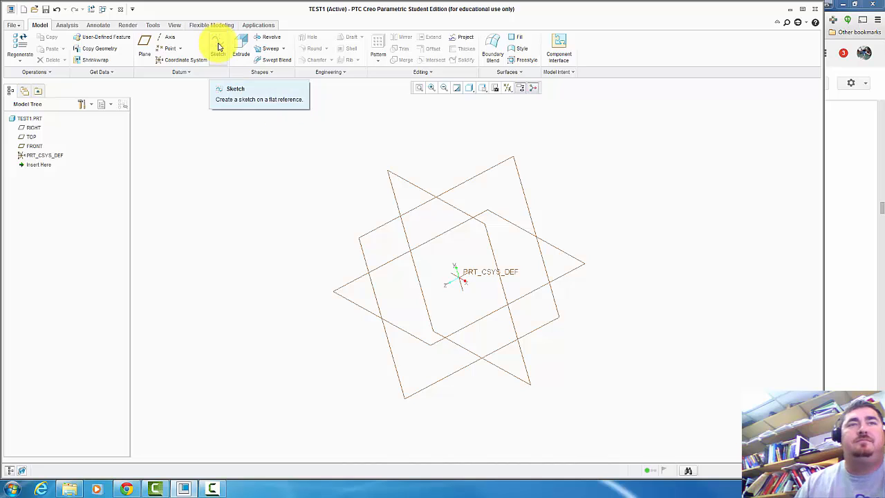
- Place Sketch 1 on the TOP plane, referenced to RIGHT with Bottom orientation
left_click(219, 45)
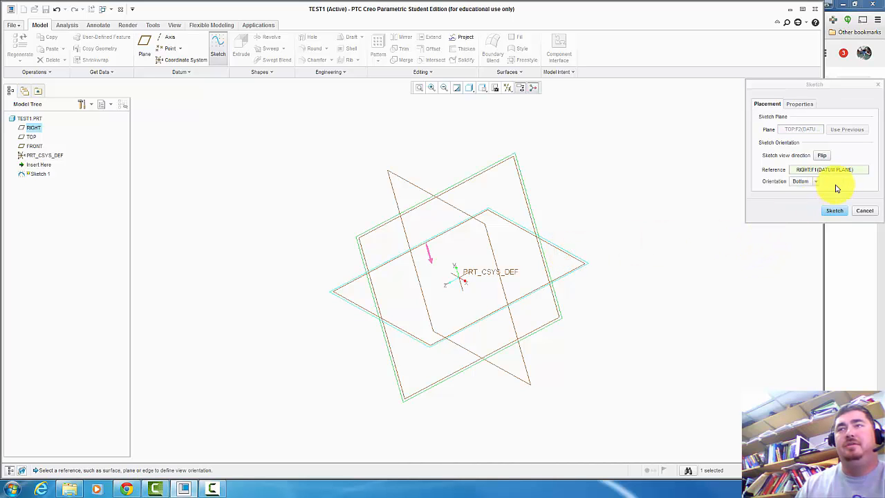
left_click(834, 210)
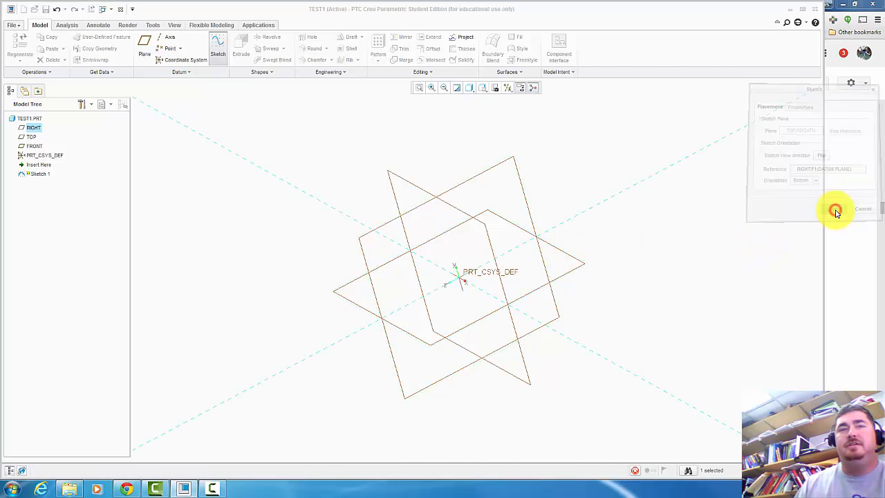
- Draw a center-and-point circle of diameter 3.00 at the coordinate system origin
left_click(835, 210)
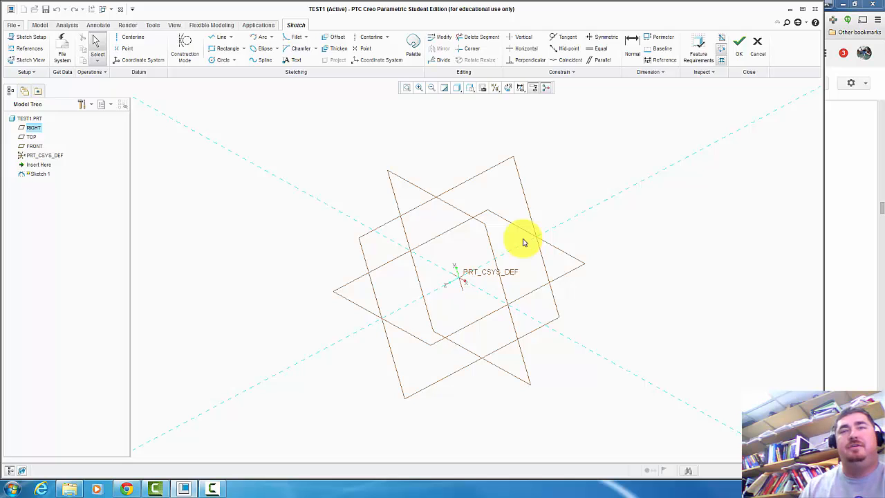
mouse_move(221, 61)
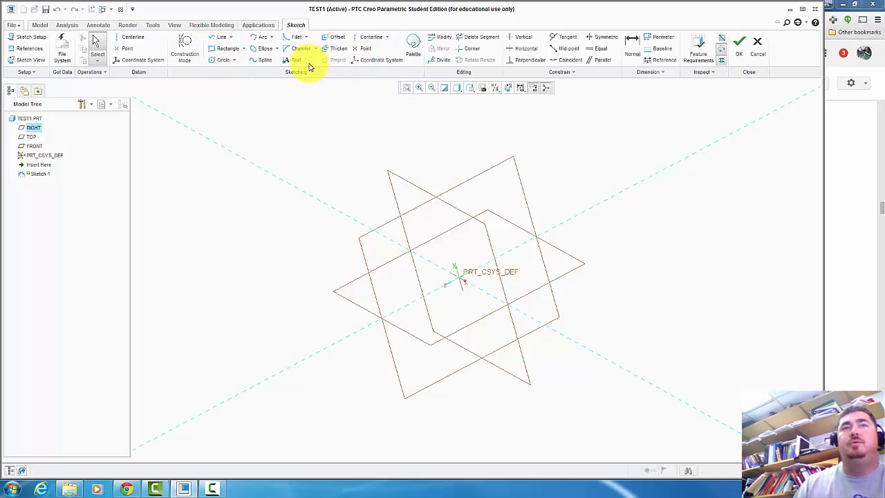
mouse_move(224, 62)
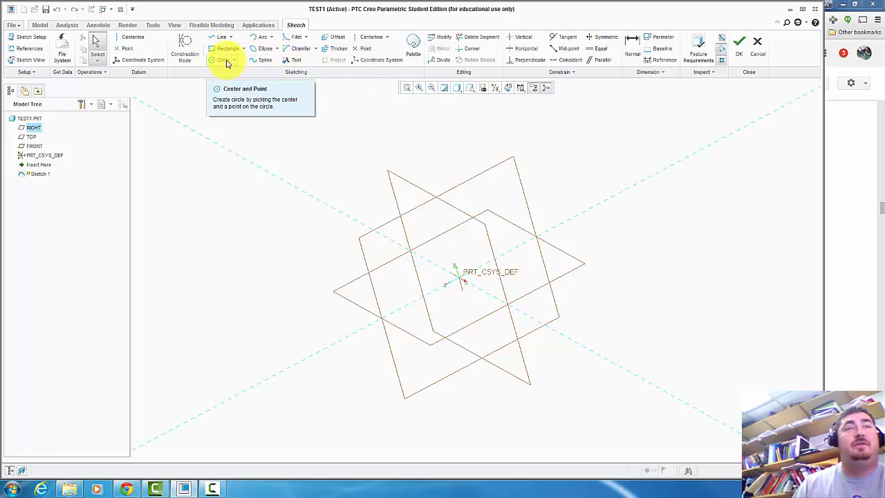
left_click(221, 60)
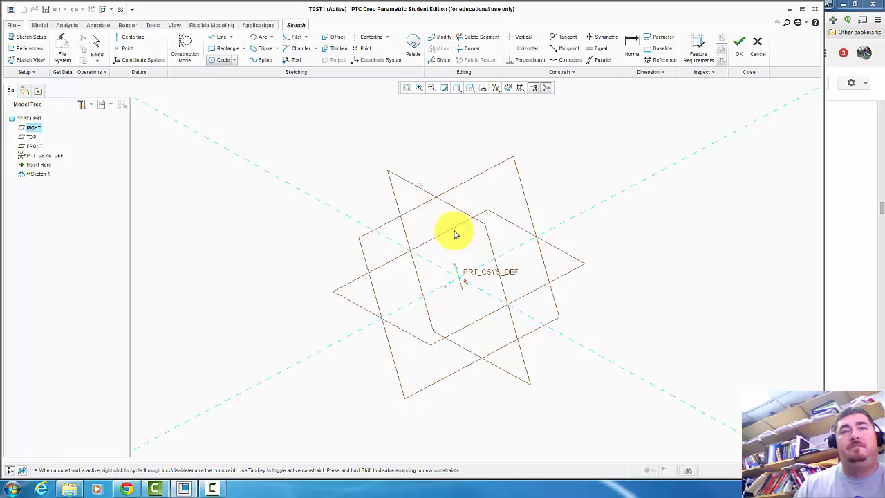
left_click(457, 279)
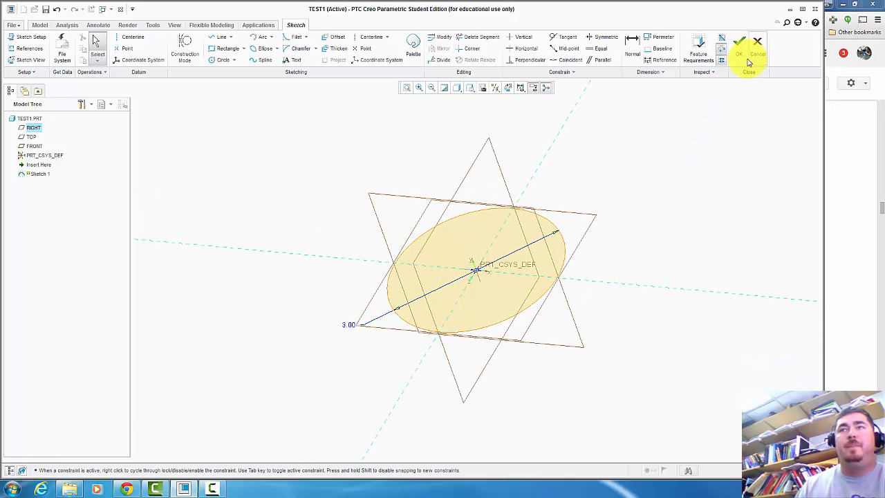
- Finish Sketch 1 and extrude the circle 2.00 into a solid cylinder
left_click(742, 45)
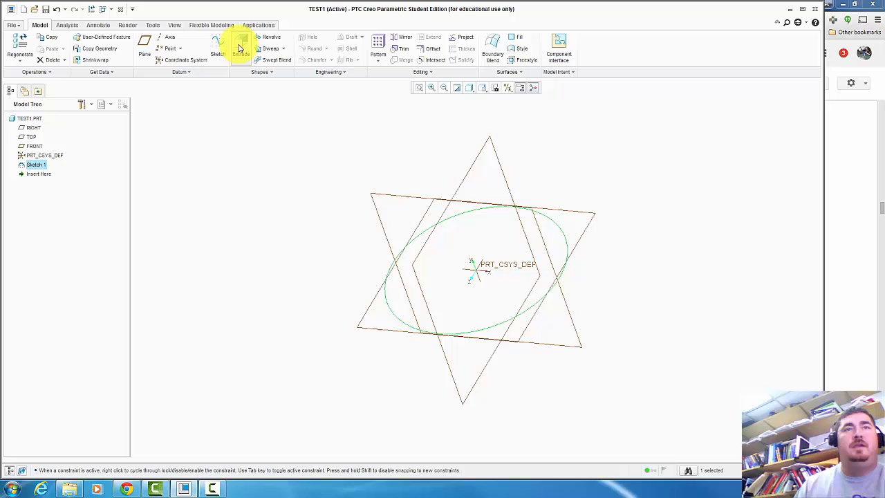
left_click(241, 40)
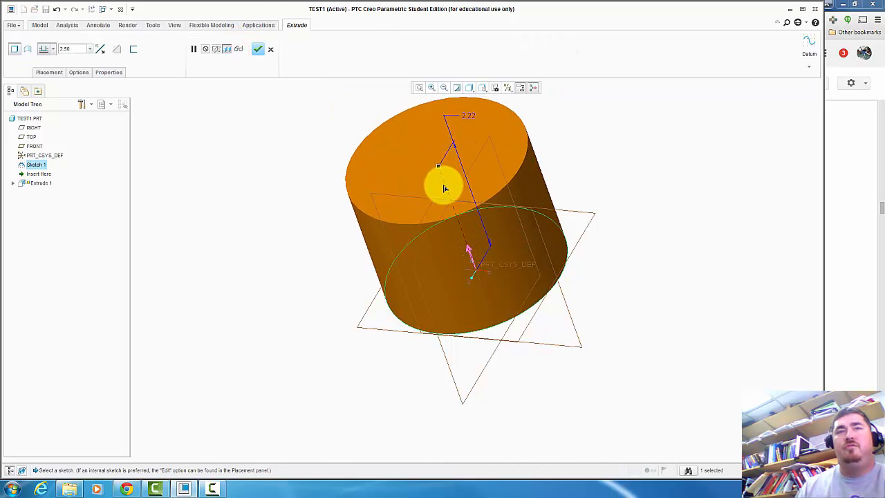
left_click_drag(442, 187, 440, 164)
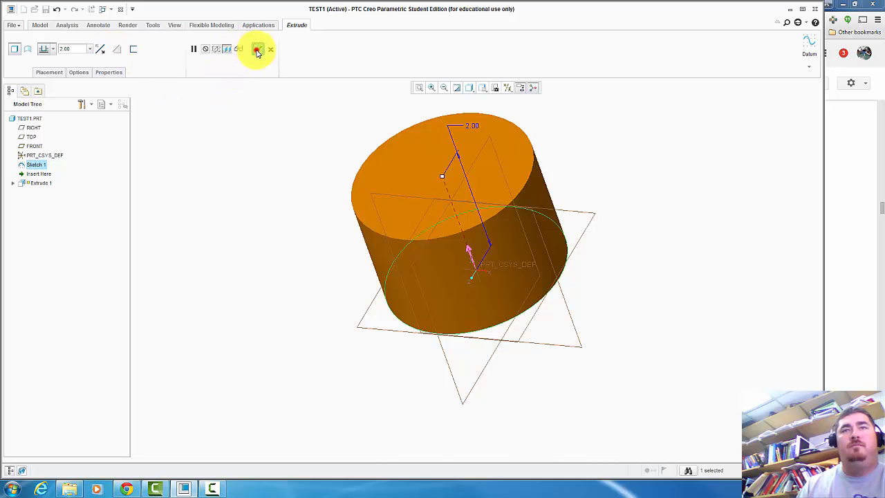
left_click(257, 48)
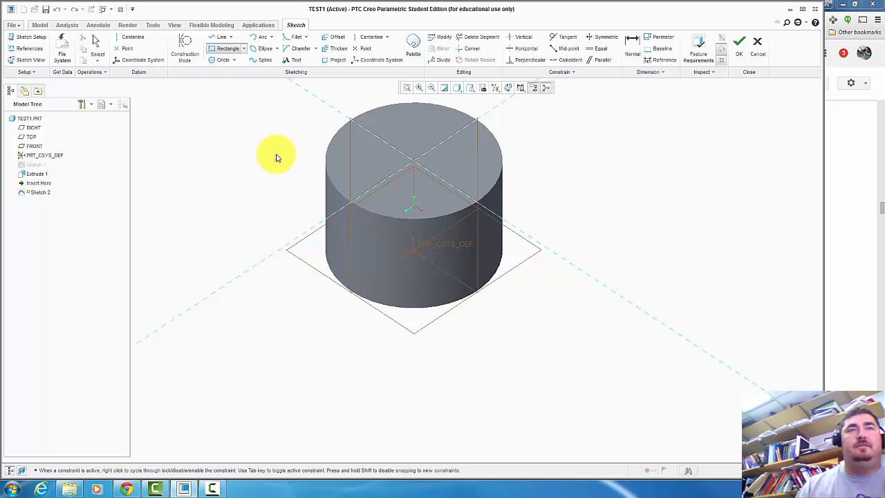
- Draw a 2.00 by 1.00 rectangle in Sketch 2 on the cylinder's top face
left_click(244, 48)
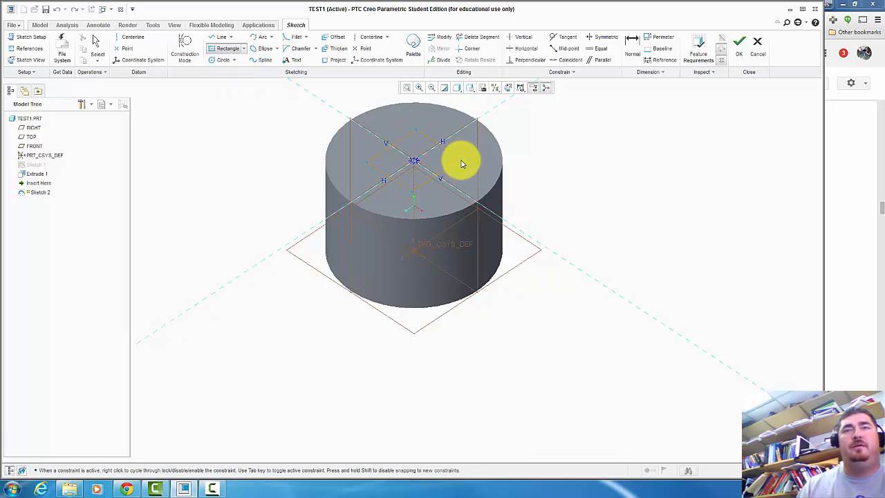
mouse_move(534, 144)
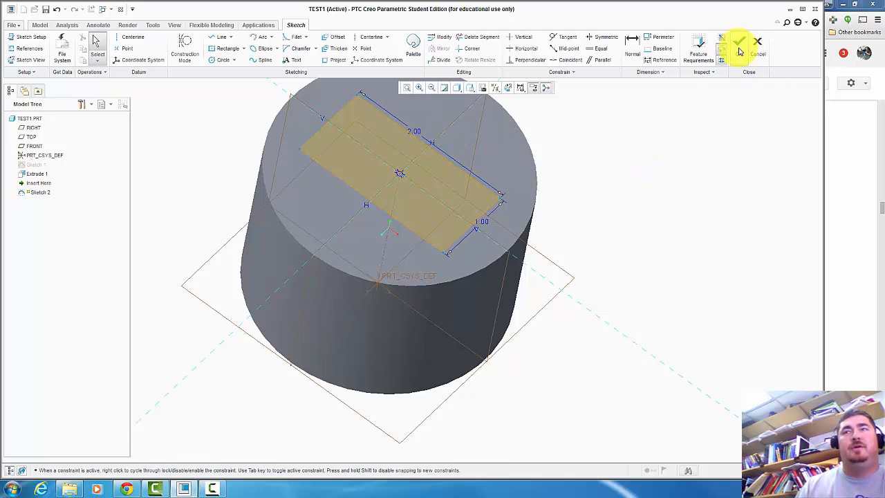
- Extrude the rectangle as a 0.50-deep material-removing cut, creating Extrude 2
left_click(740, 47)
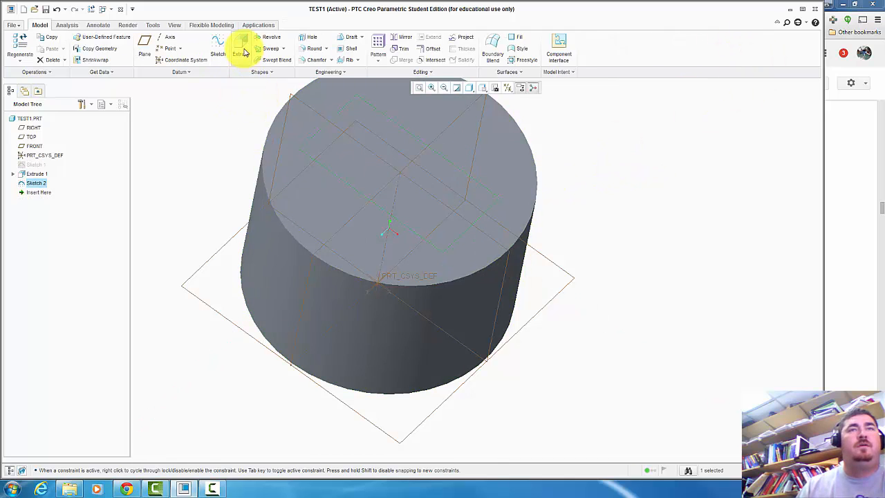
left_click(239, 51)
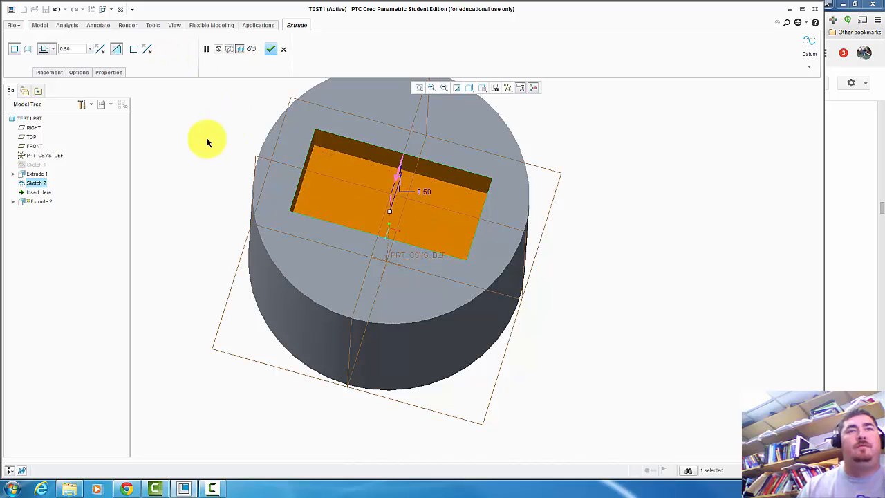
left_click(271, 48)
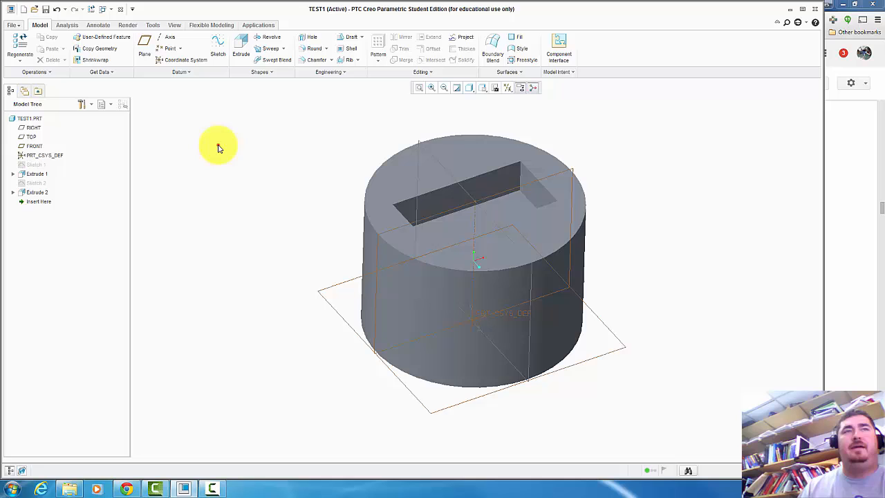
- Set the model's display style to Shading With Edges
left_click(171, 25)
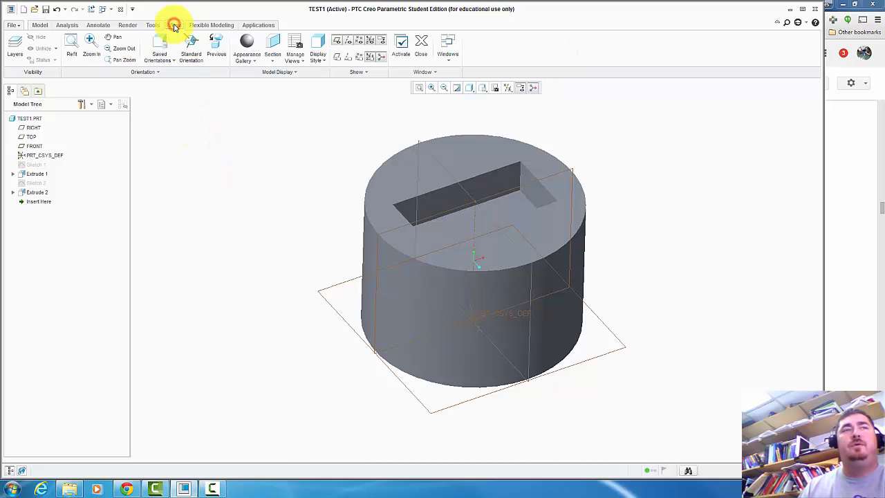
left_click(174, 25)
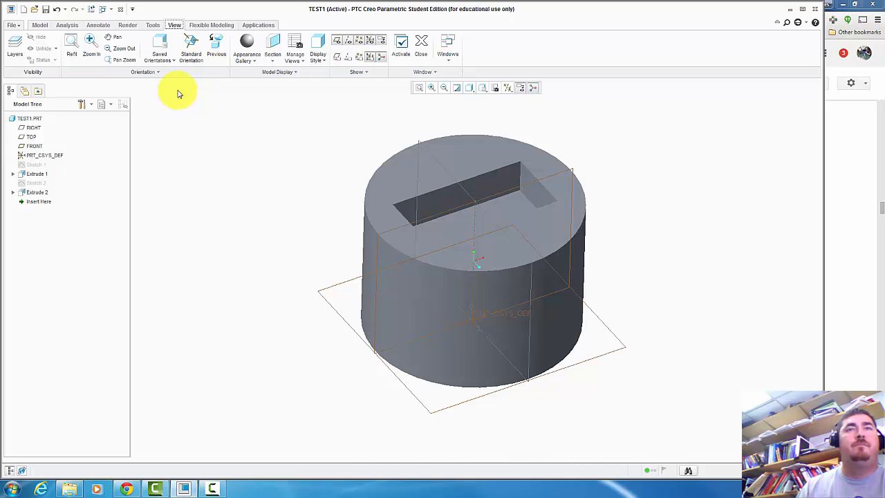
left_click(315, 43)
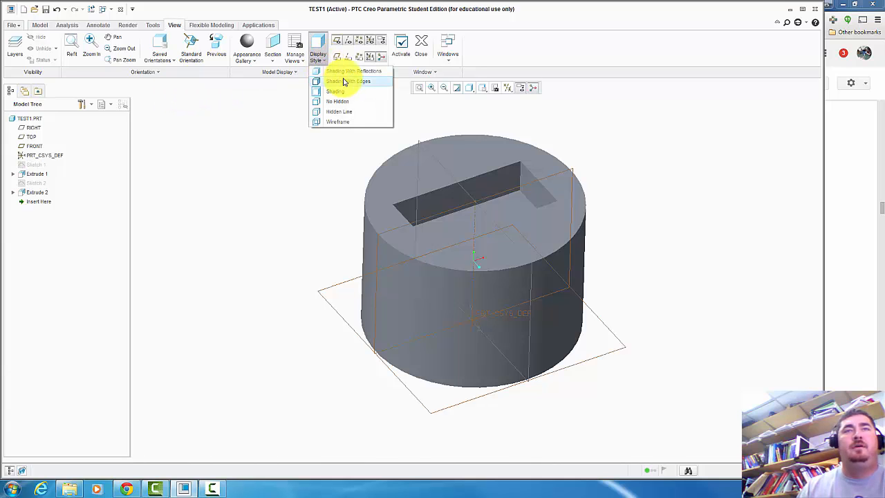
left_click(348, 81)
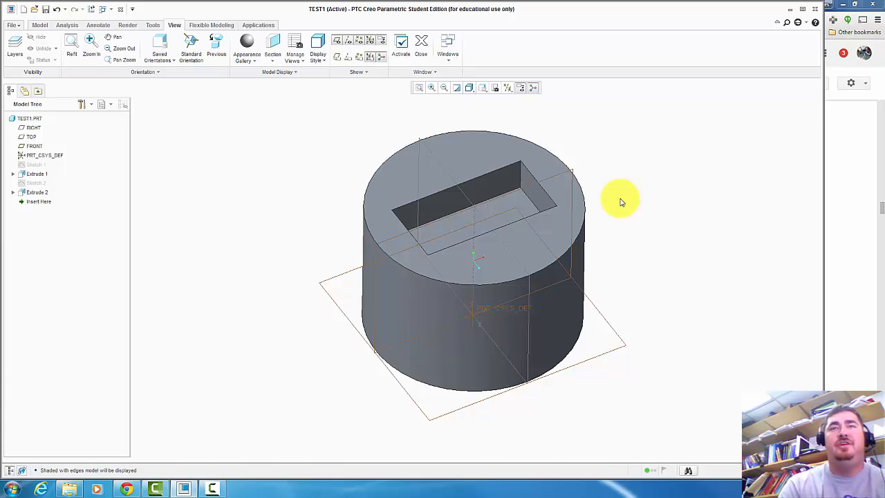
left_click(532, 201)
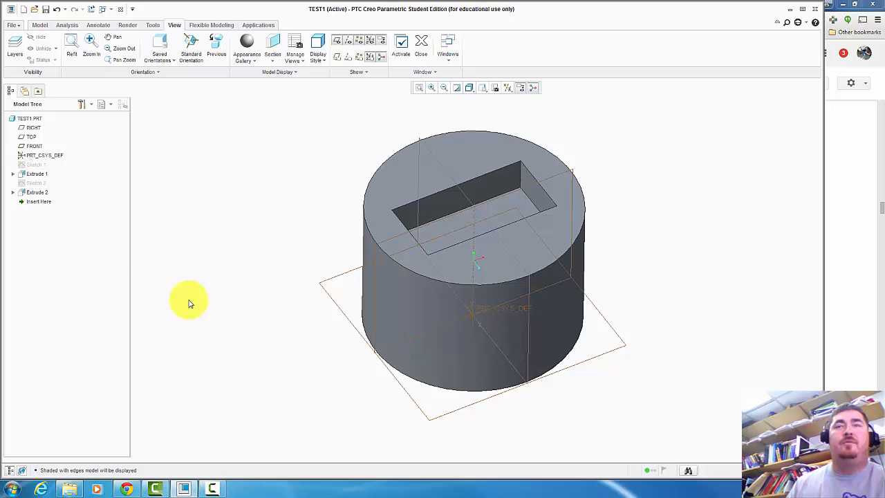
- Expand the slot cut feature and edit the definition of its sketch
left_click(33, 192)
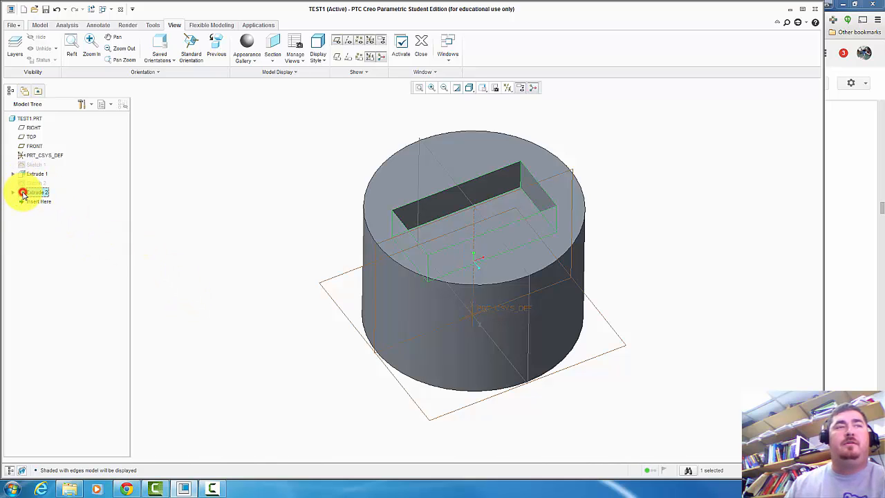
left_click(14, 192)
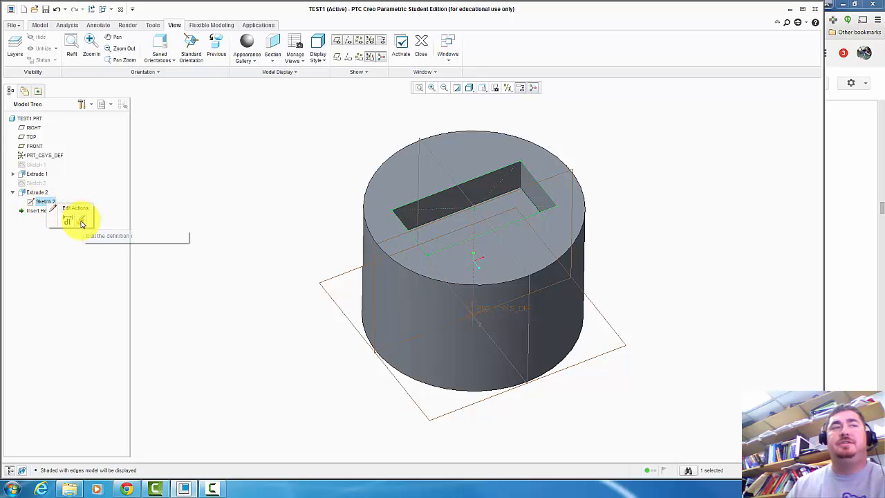
left_click(82, 222)
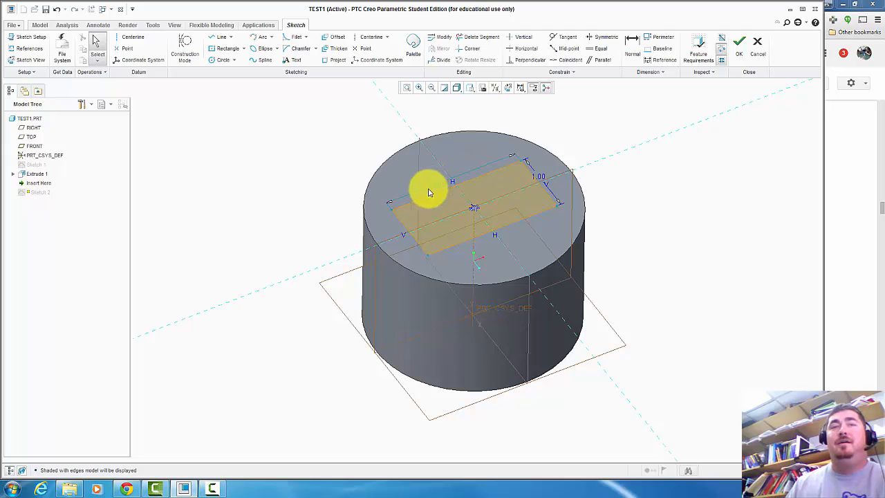
- Apply an Equal constraint to the rectangle's sides so it becomes a square
left_click(430, 184)
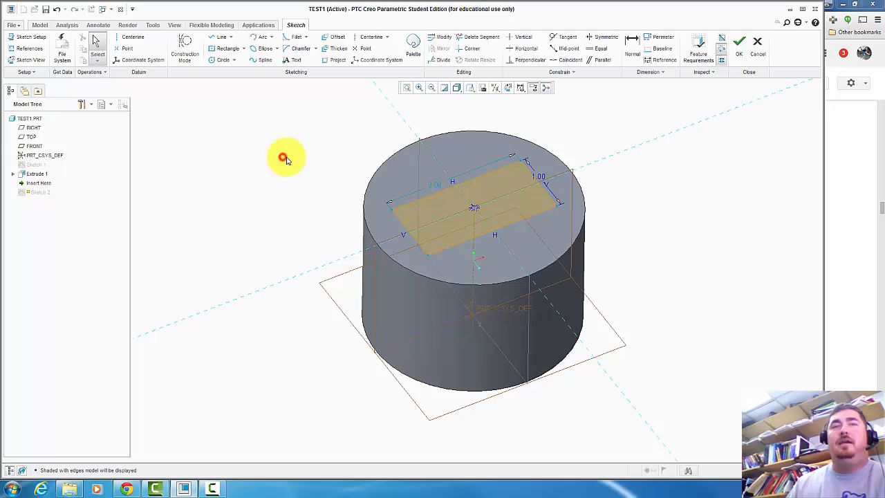
mouse_move(293, 162)
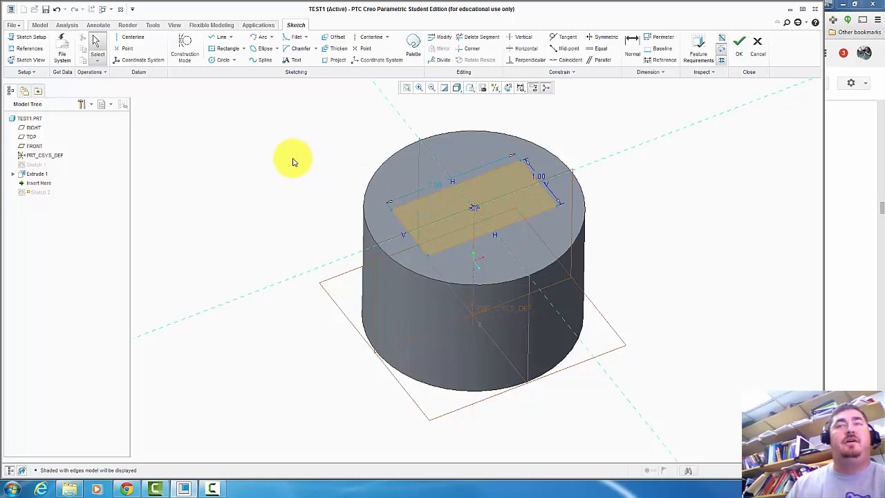
mouse_move(607, 37)
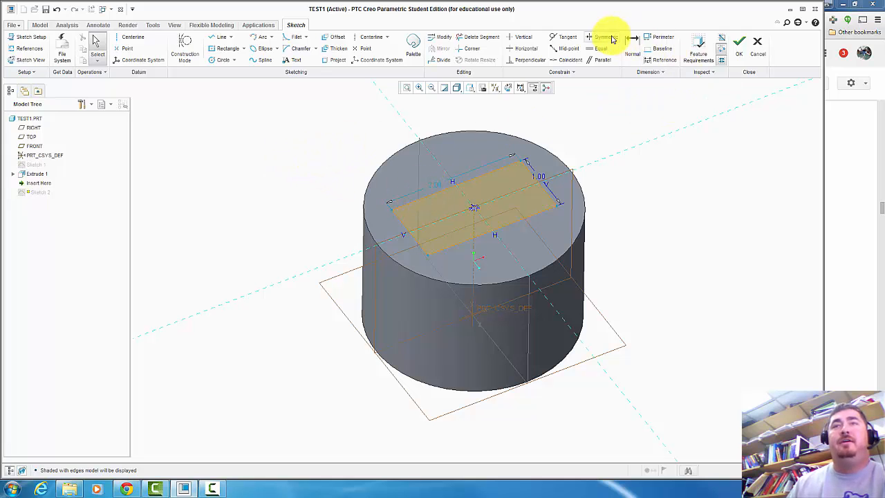
mouse_move(521, 60)
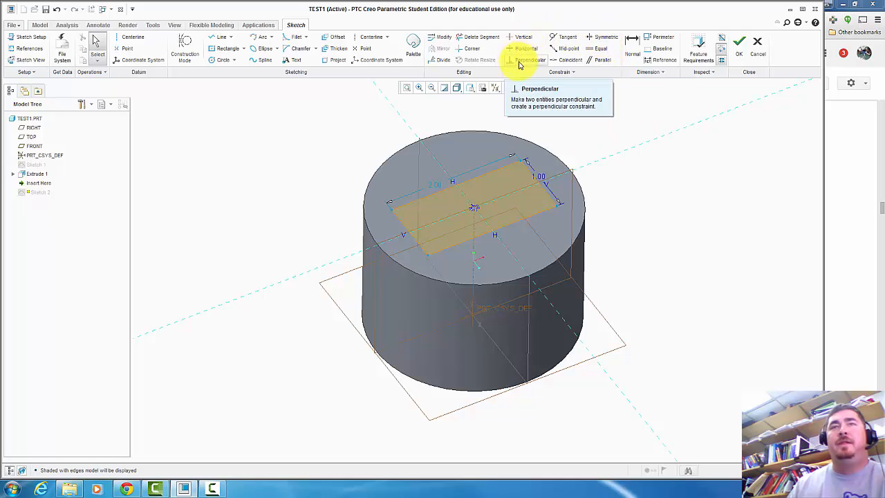
mouse_move(591, 59)
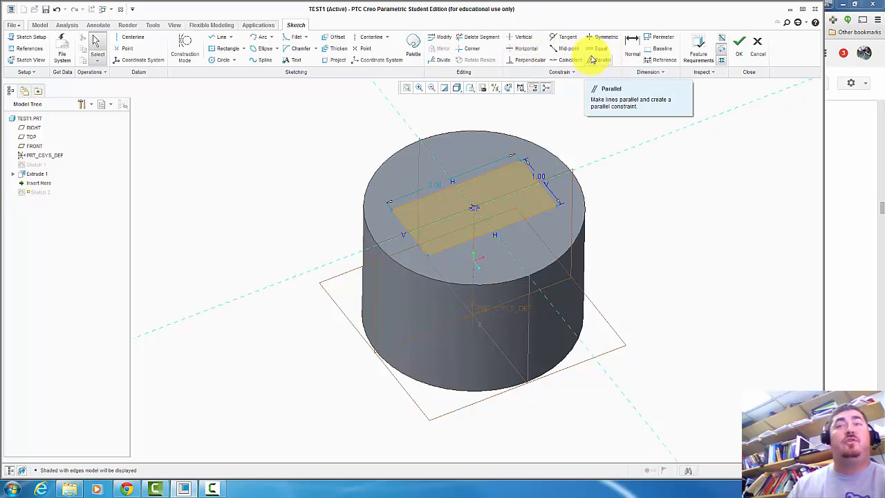
mouse_move(596, 50)
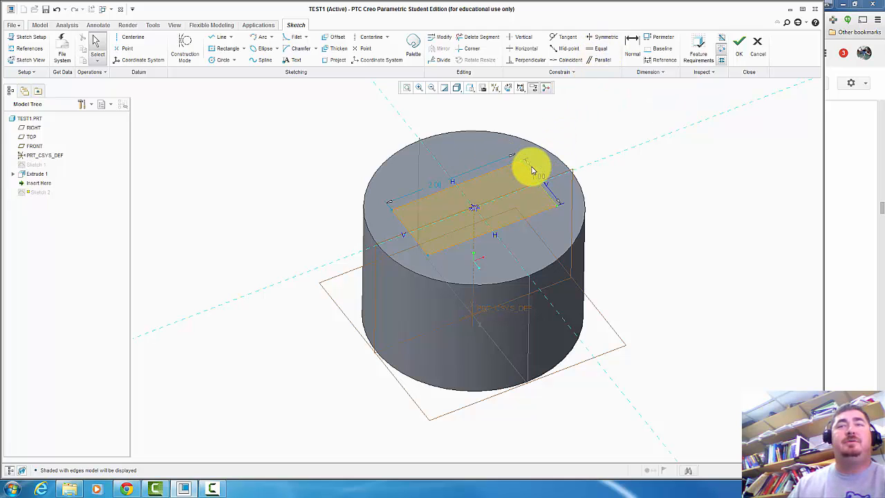
left_click(597, 48)
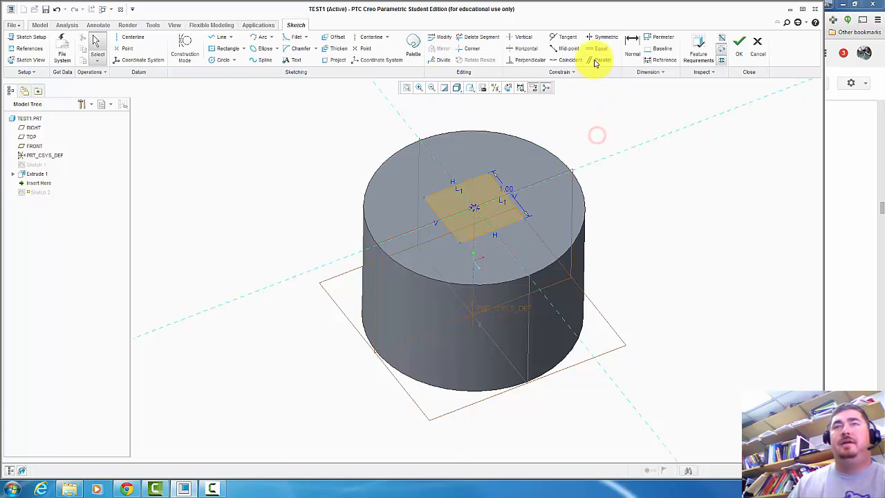
left_click(507, 188)
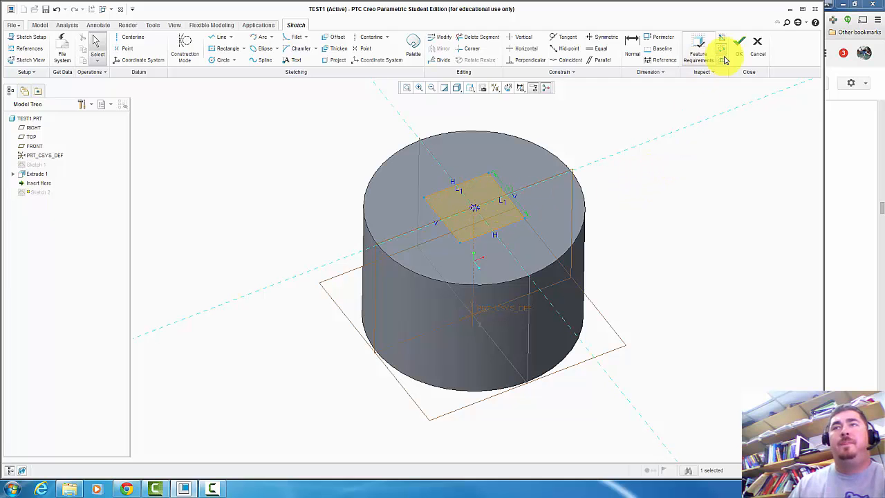
- Accept the square sketch and extrude it as a material-removing cut into the cylinder
left_click(739, 43)
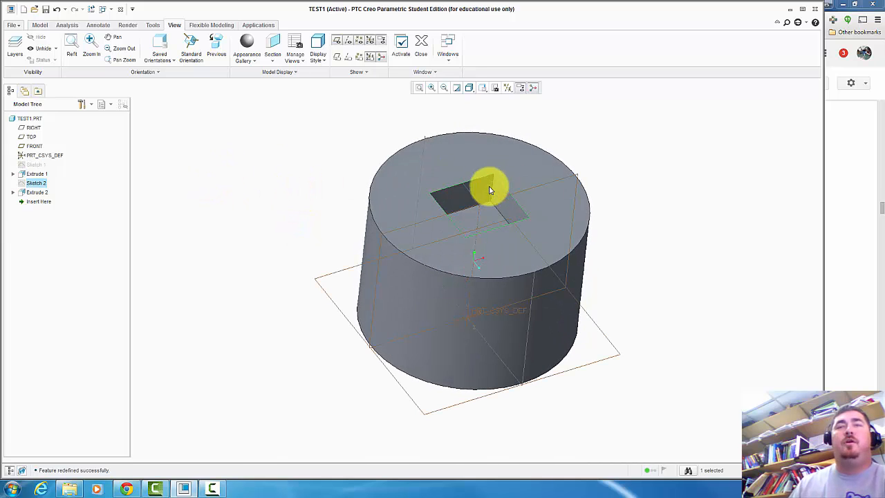
right_click(34, 192)
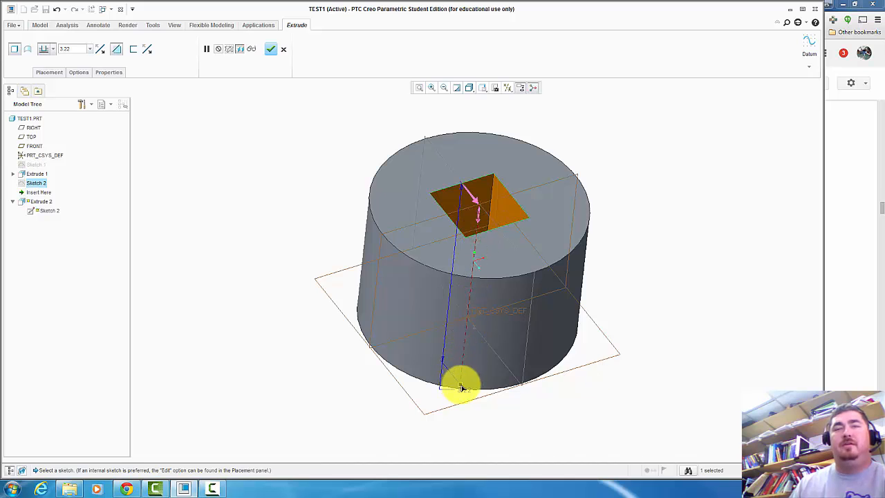
left_click_drag(462, 387, 673, 254)
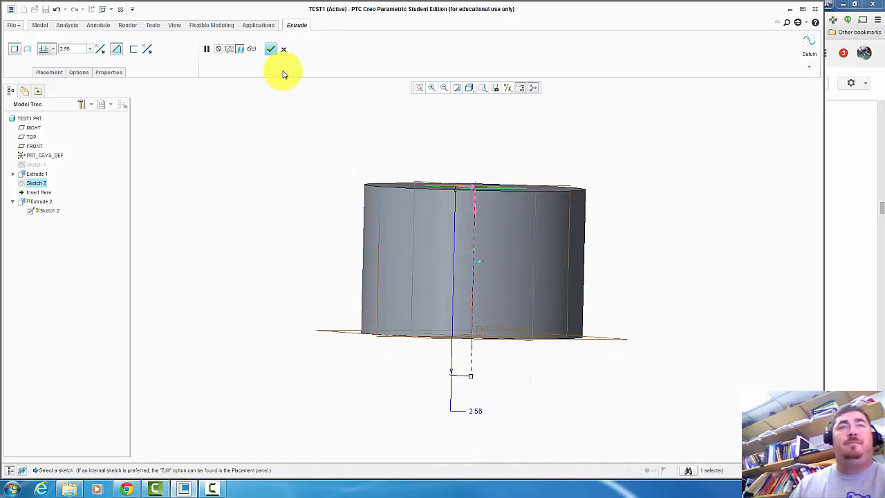
left_click(270, 49)
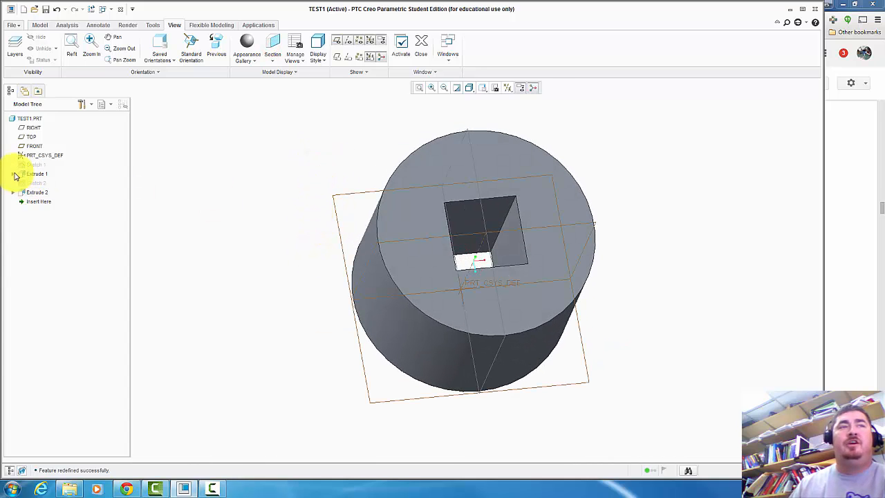
- Redefine Extrude 2, changing how the square cut's depth is determined
left_click(36, 174)
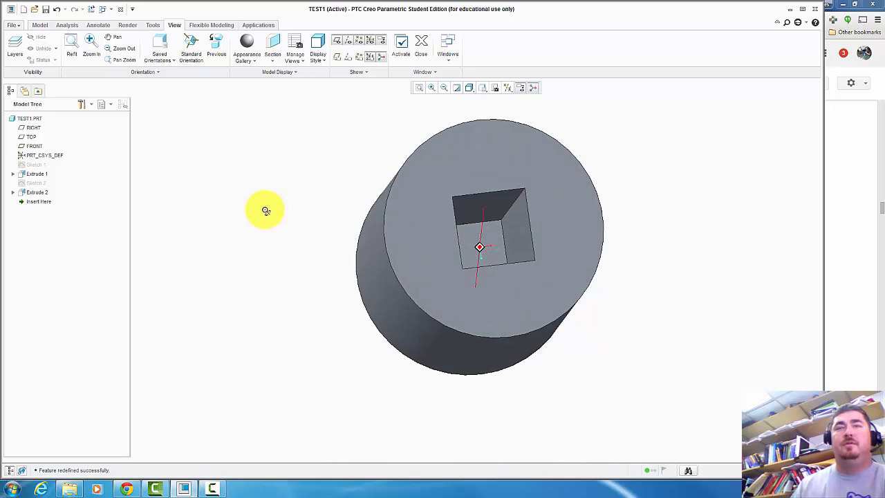
right_click(36, 191)
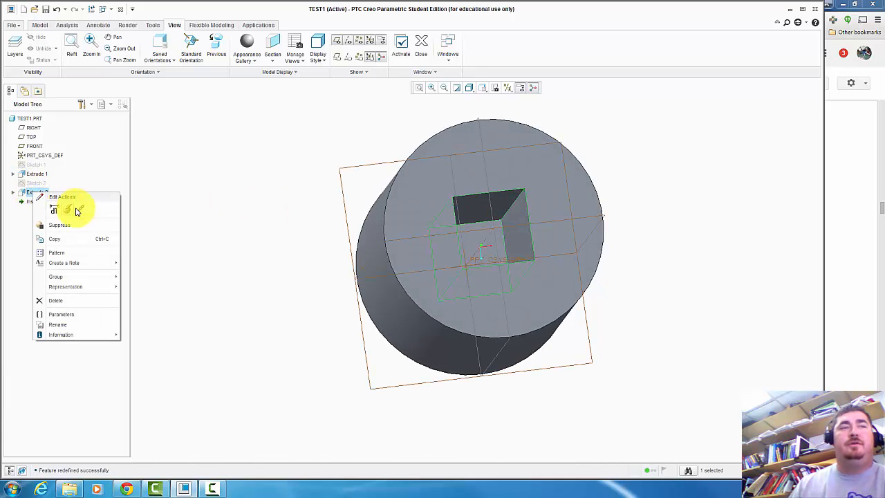
left_click(68, 209)
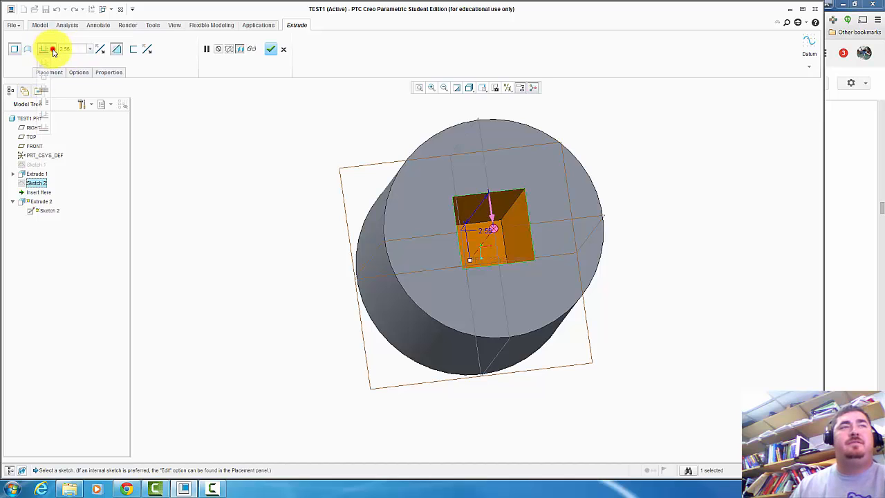
left_click(54, 48)
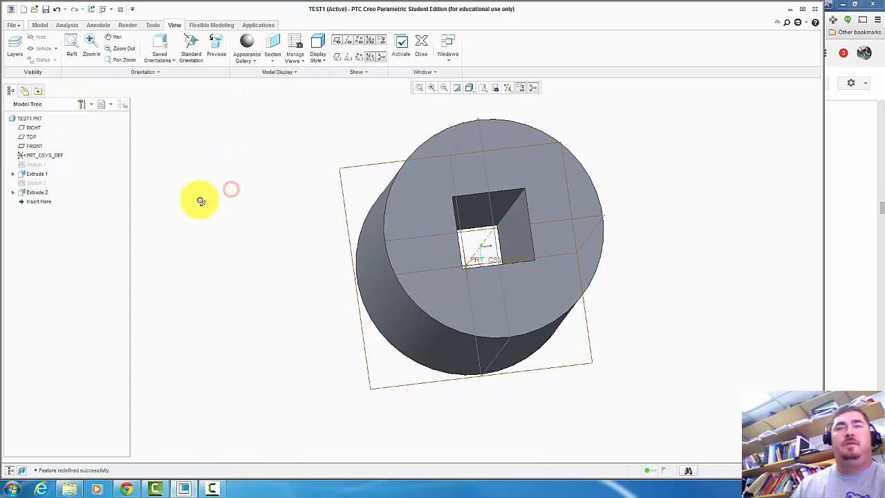
- Re-edit the cylinder extrusion (Extrude 1) and adjust its depth options
right_click(36, 174)
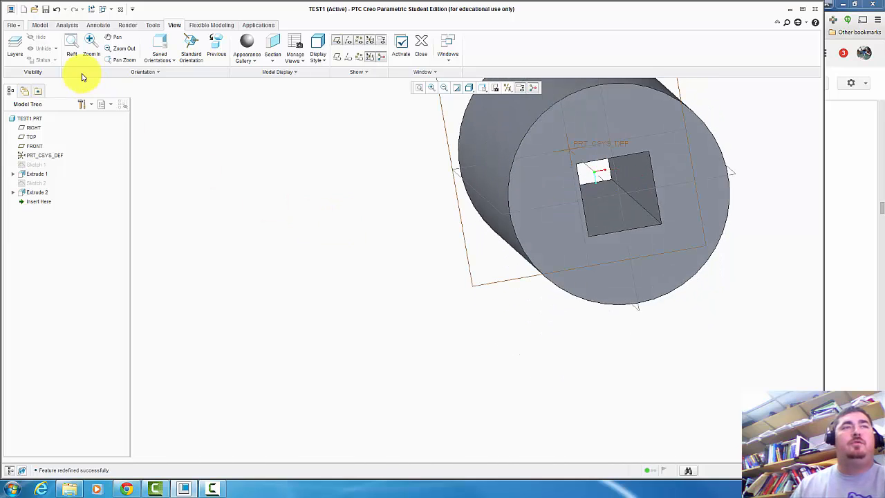
left_click(37, 173)
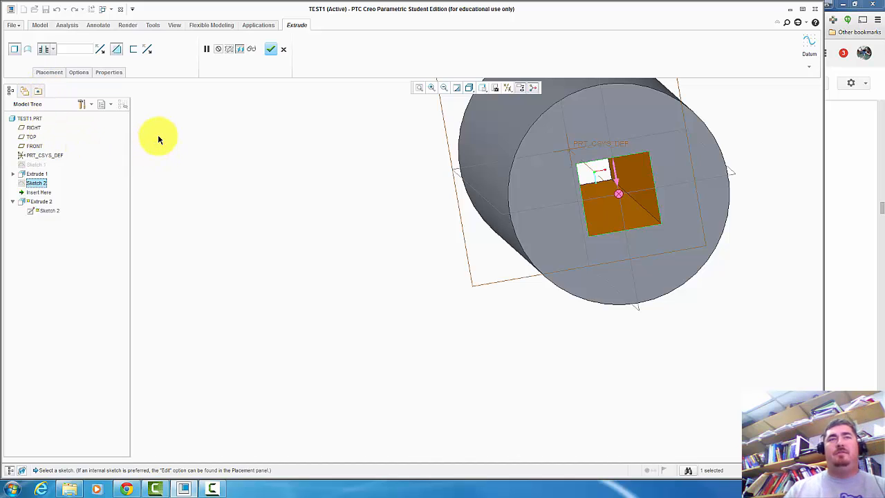
left_click(271, 48)
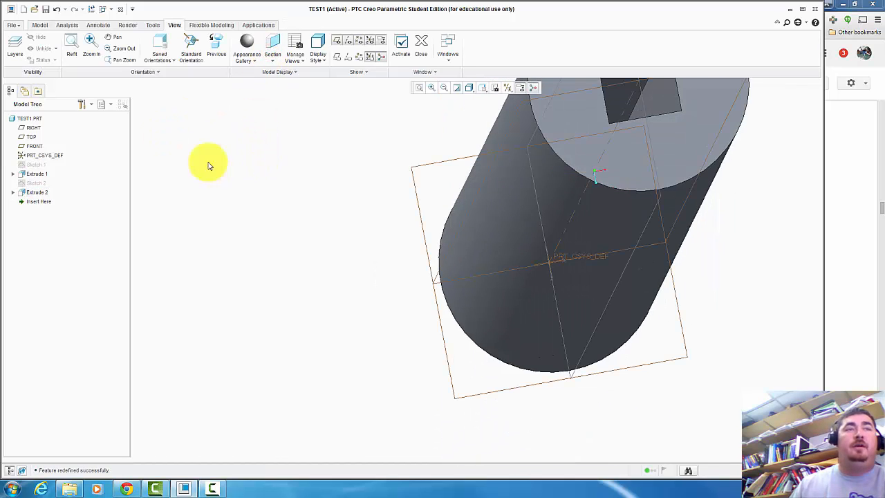
left_click(36, 174)
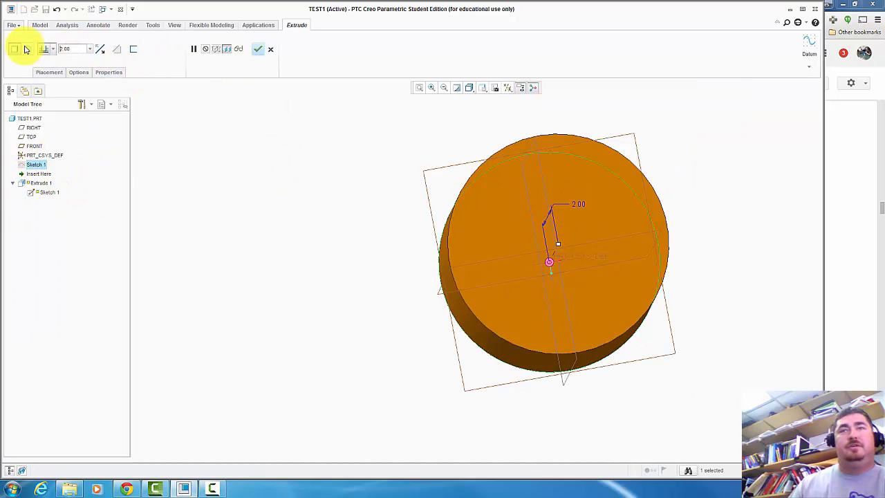
left_click(257, 48)
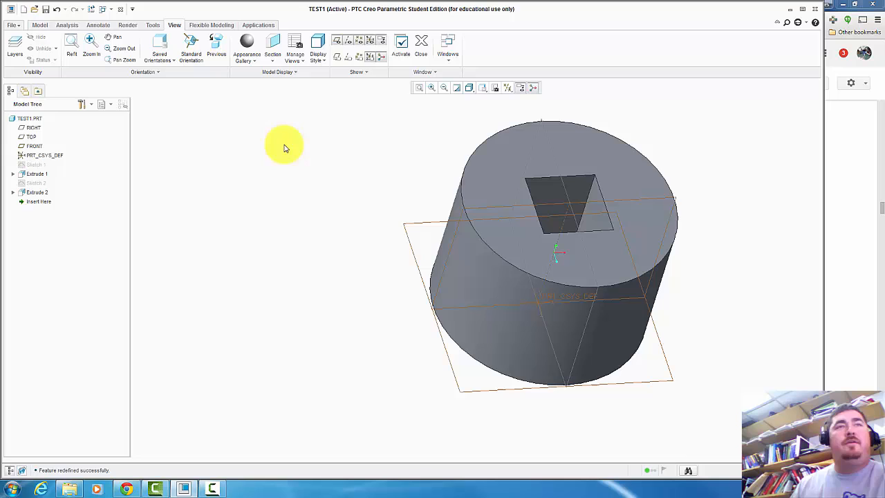
mouse_move(308, 141)
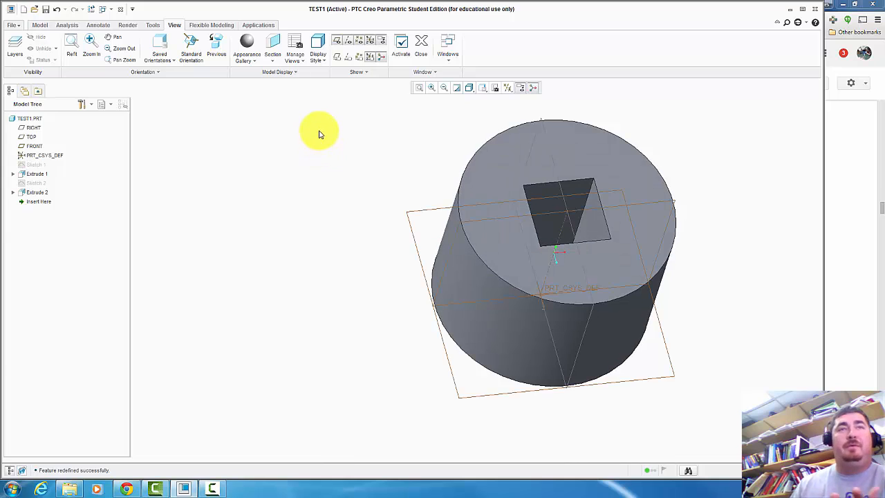
mouse_move(323, 140)
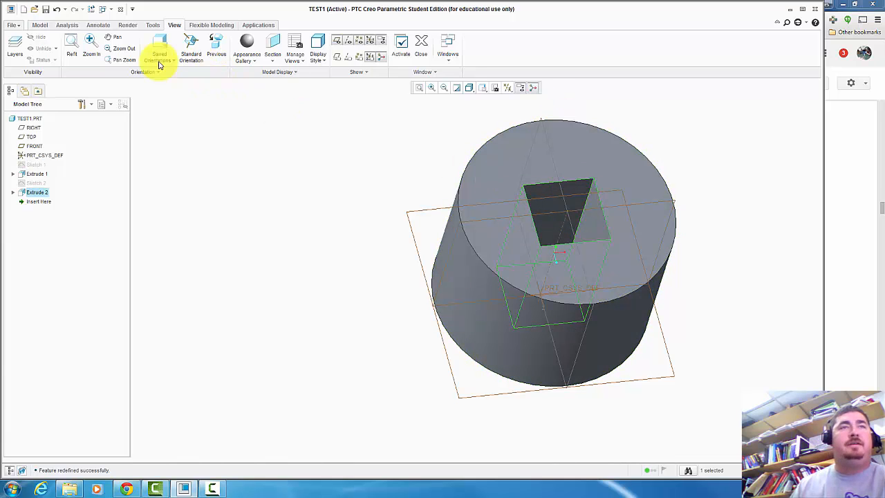
- Start Sketch 3 and project the square hole's top edge into it
left_click(31, 24)
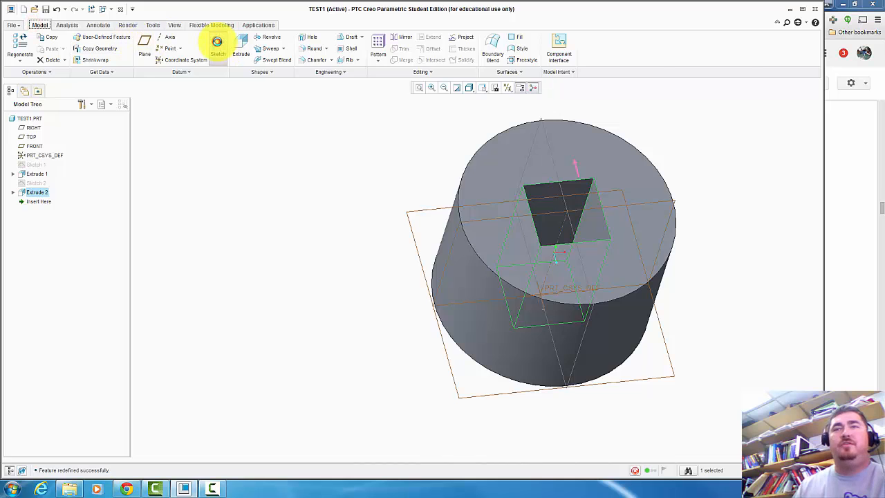
left_click(217, 45)
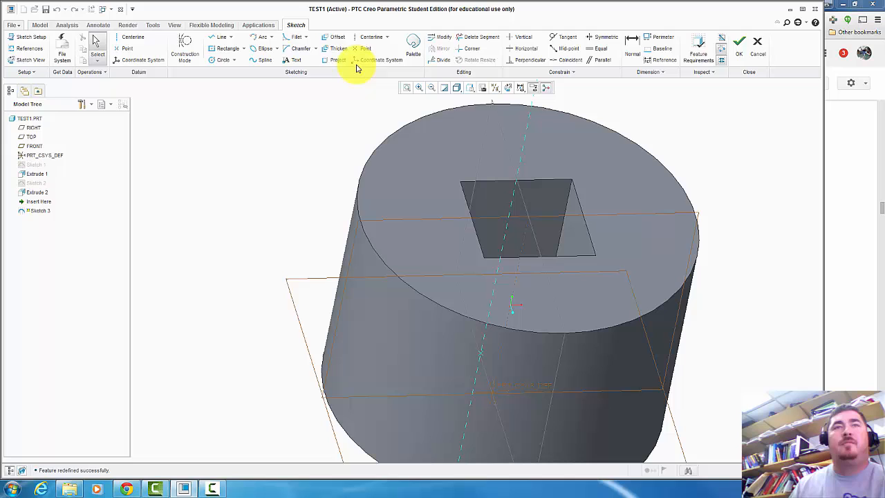
left_click(332, 60)
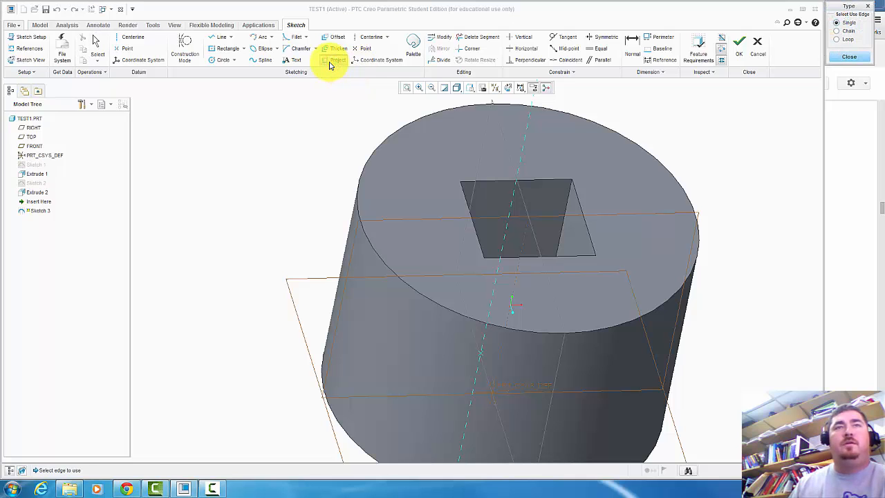
left_click(221, 36)
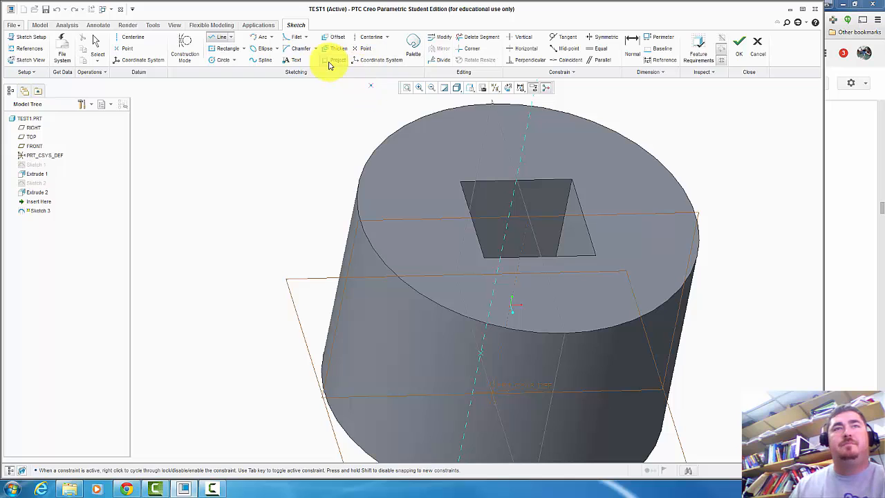
left_click(329, 59)
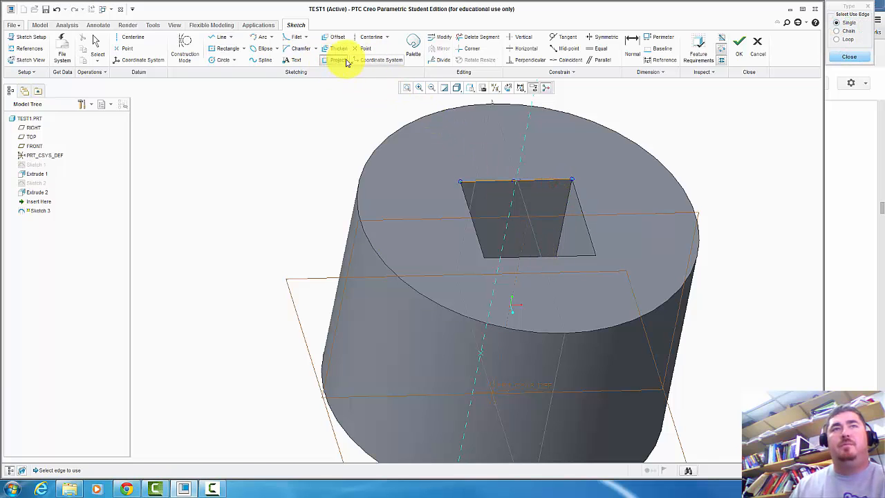
mouse_move(343, 131)
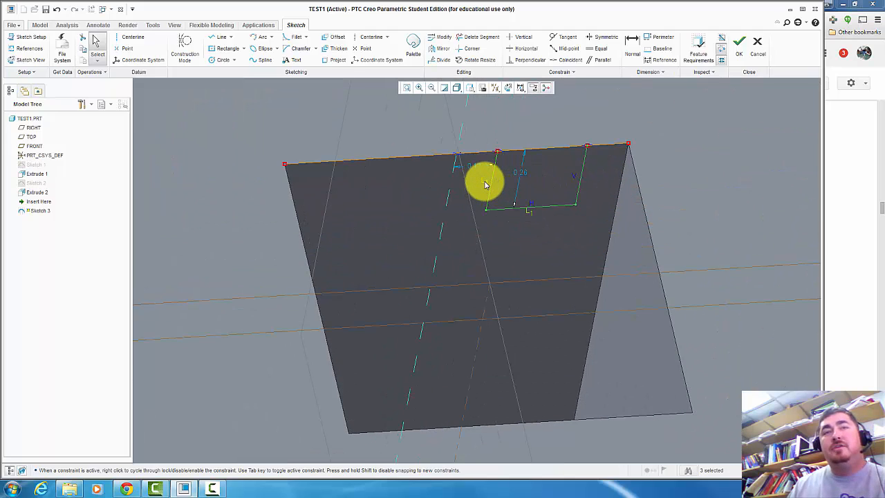
- Close the small rectangle loop, declining the quit-Sketcher prompt to keep sketching
left_click(486, 184)
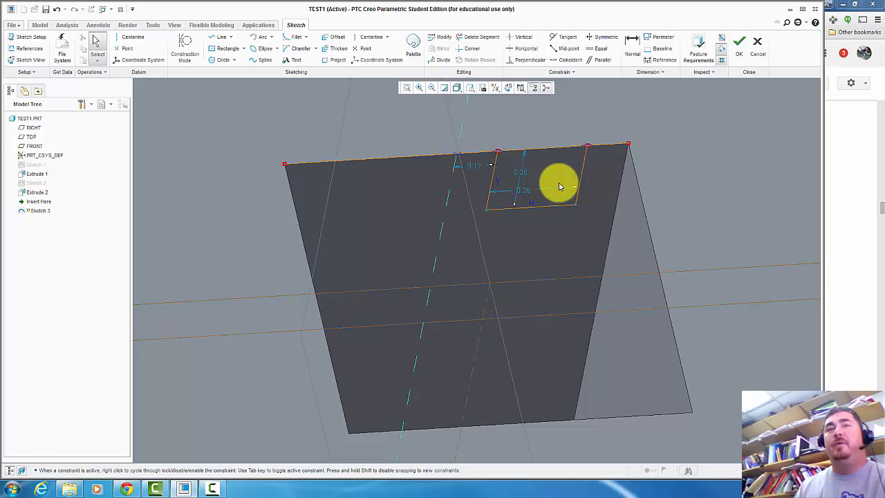
mouse_move(473, 169)
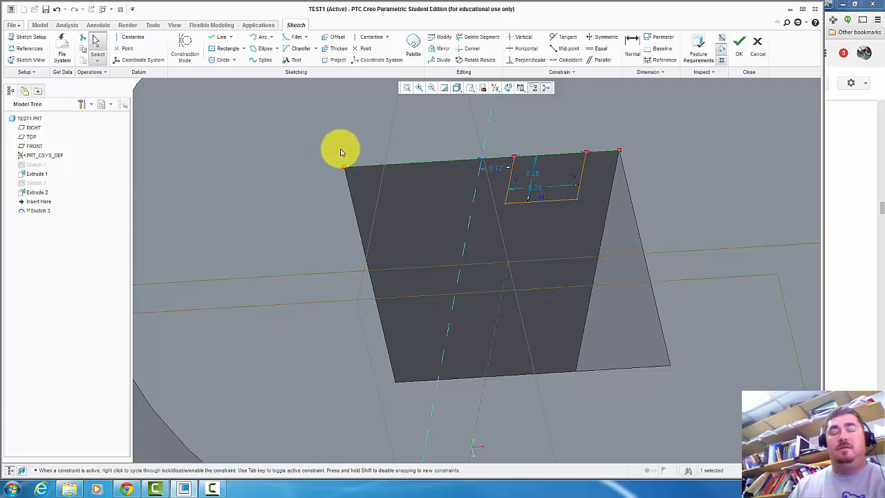
mouse_move(565, 133)
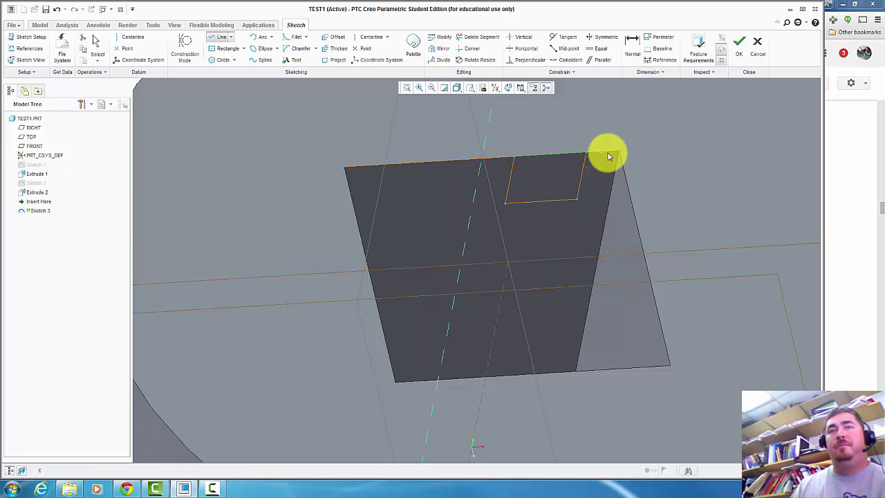
left_click(758, 42)
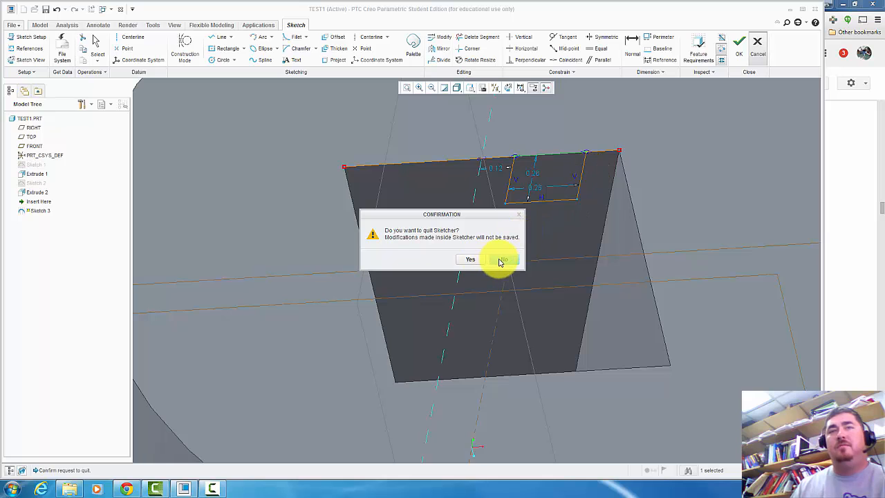
left_click(501, 259)
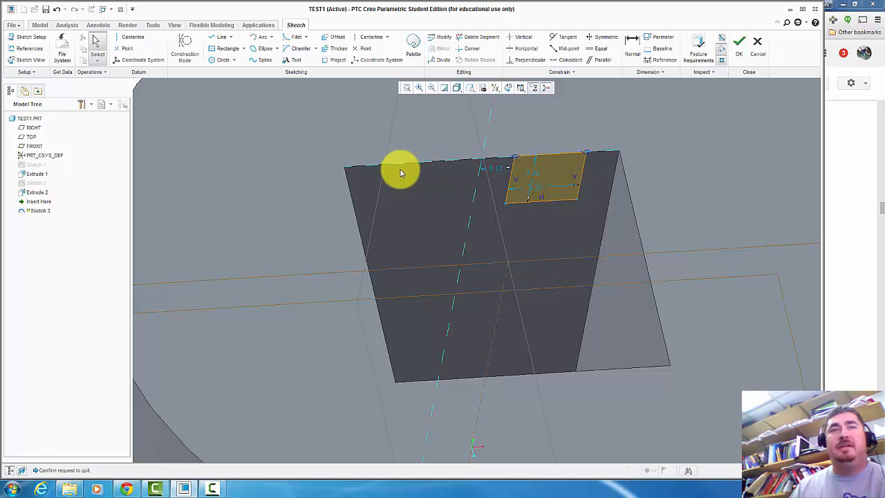
mouse_move(413, 175)
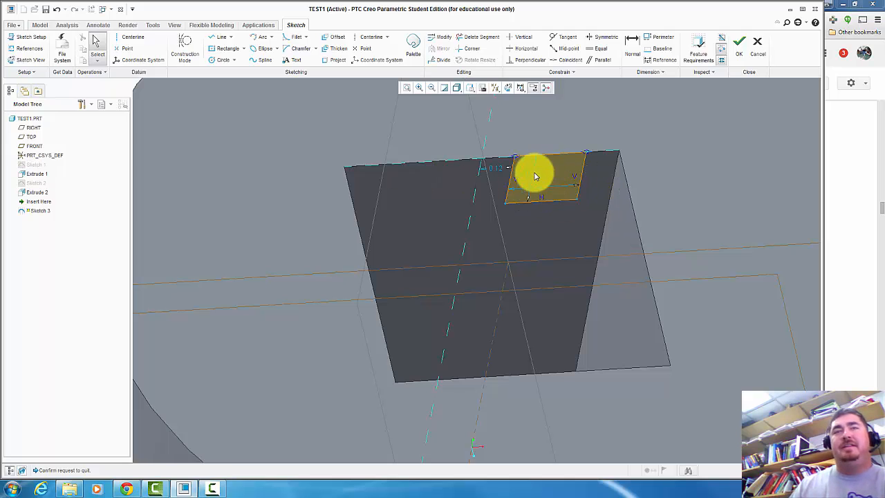
mouse_move(546, 176)
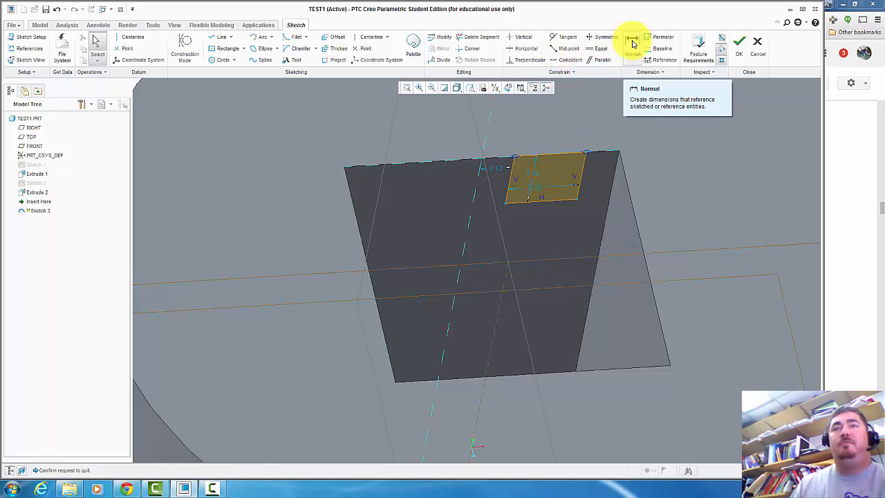
mouse_move(608, 166)
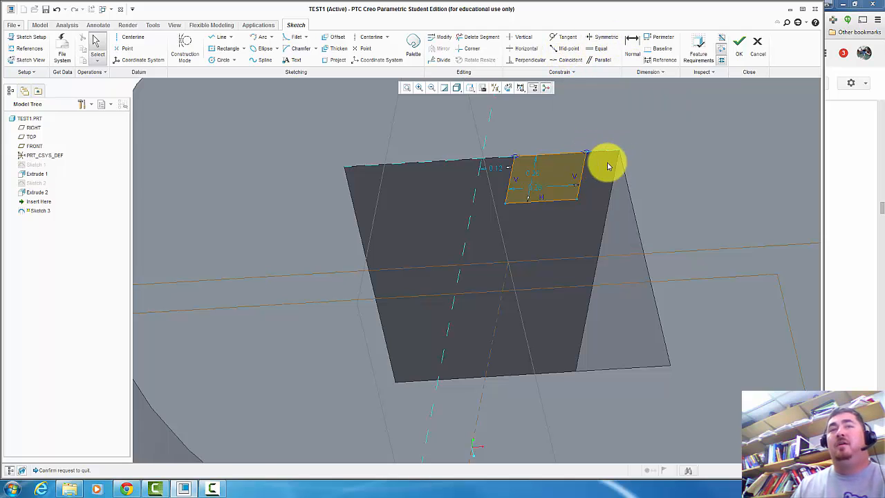
mouse_move(612, 168)
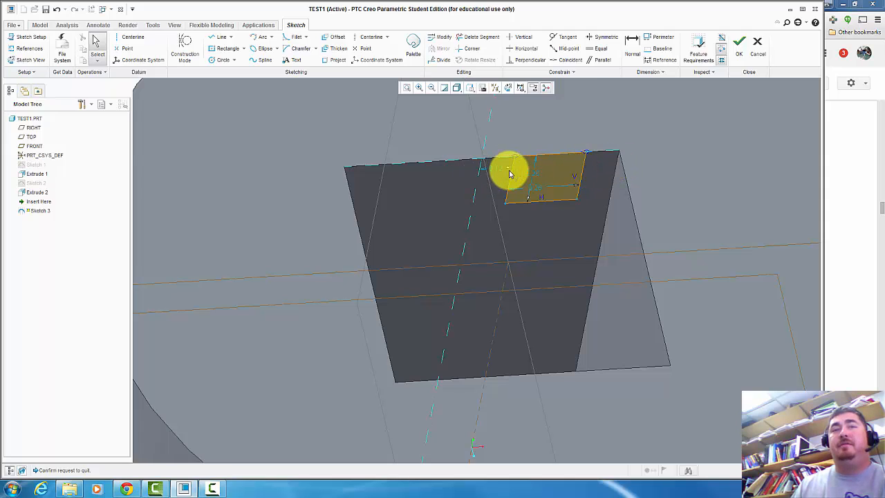
mouse_move(629, 42)
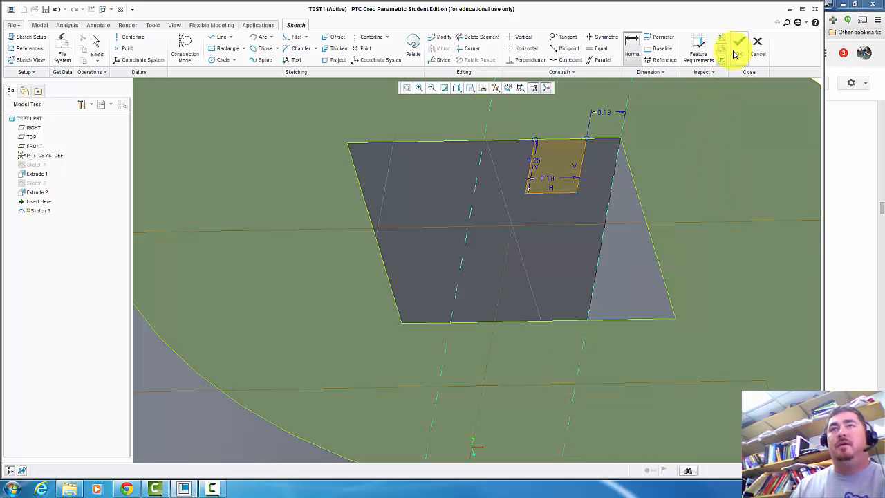
- Accept Sketch 3 with its dimensioned notch rectangle
left_click(727, 43)
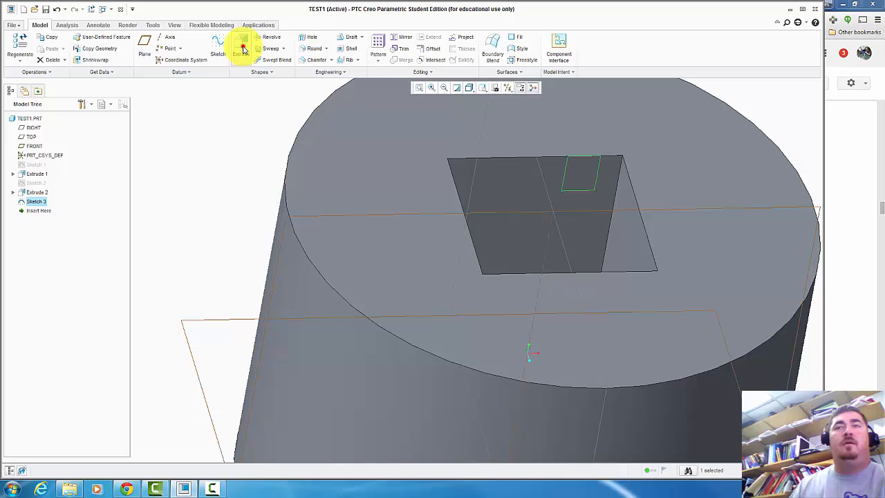
- Extrude Sketch 3 as a Through All material-removing cut, creating Extrude 3
left_click(241, 53)
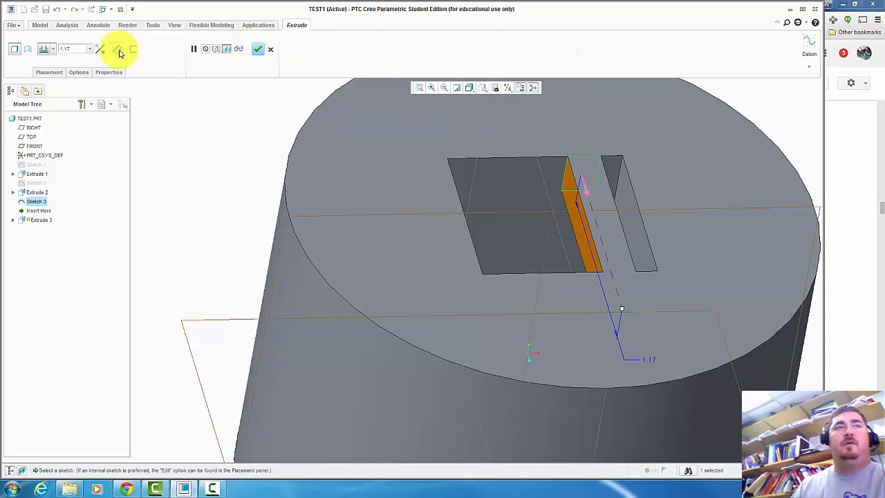
left_click(117, 49)
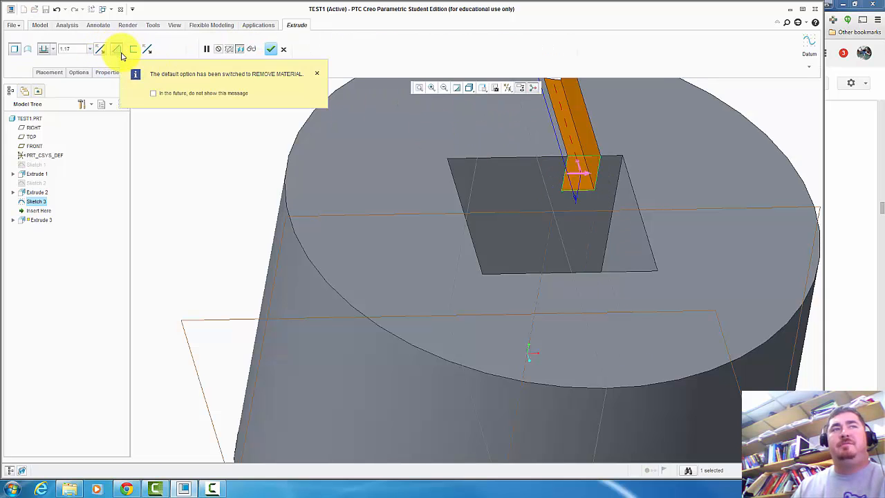
left_click(316, 73)
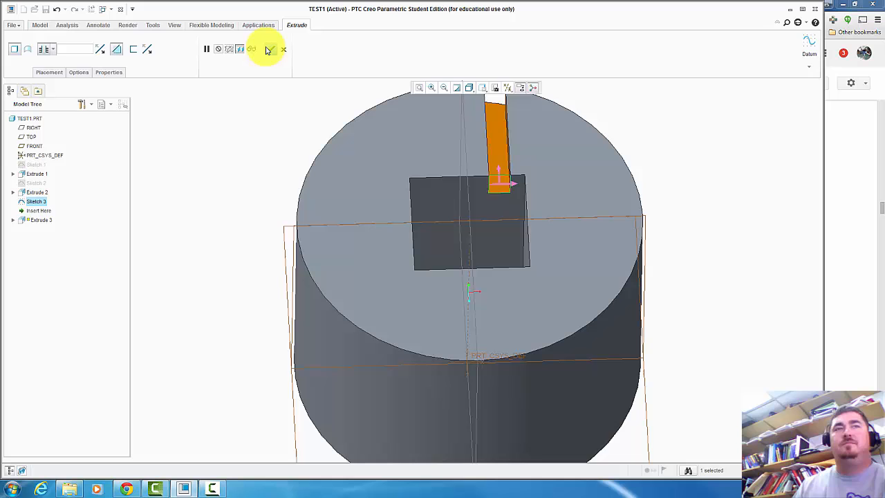
left_click(273, 49)
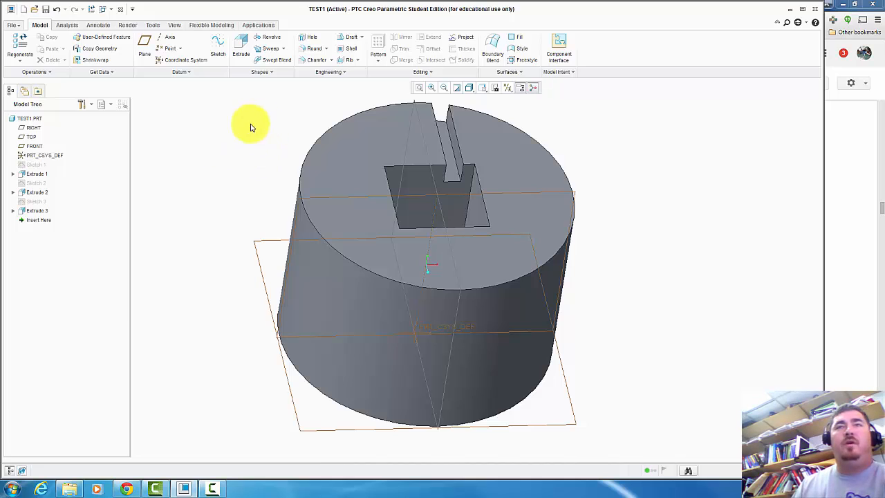
mouse_move(232, 152)
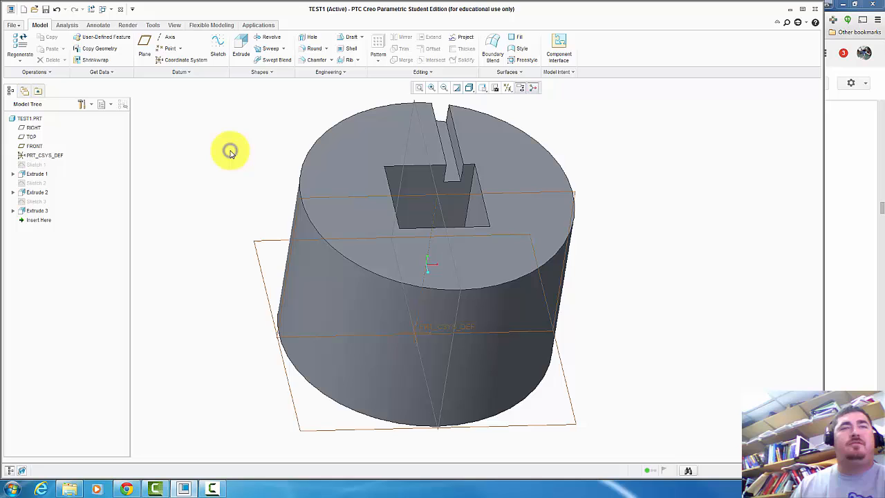
right_click(232, 152)
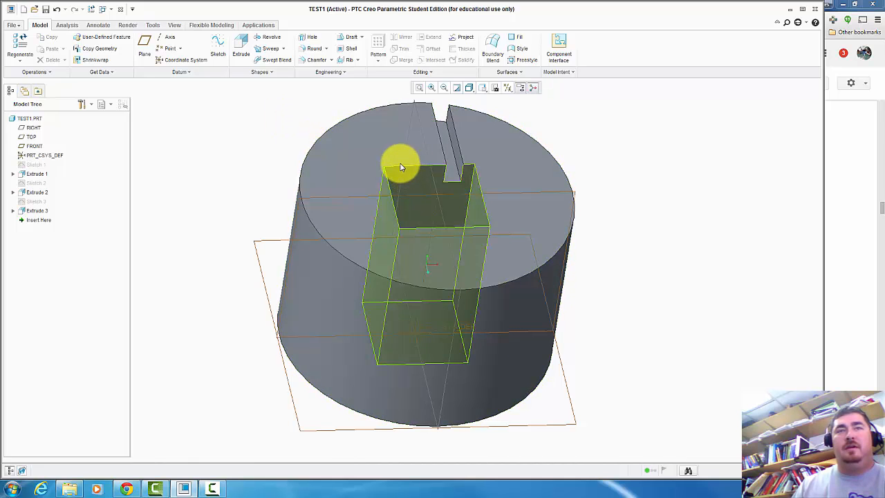
left_click(397, 168)
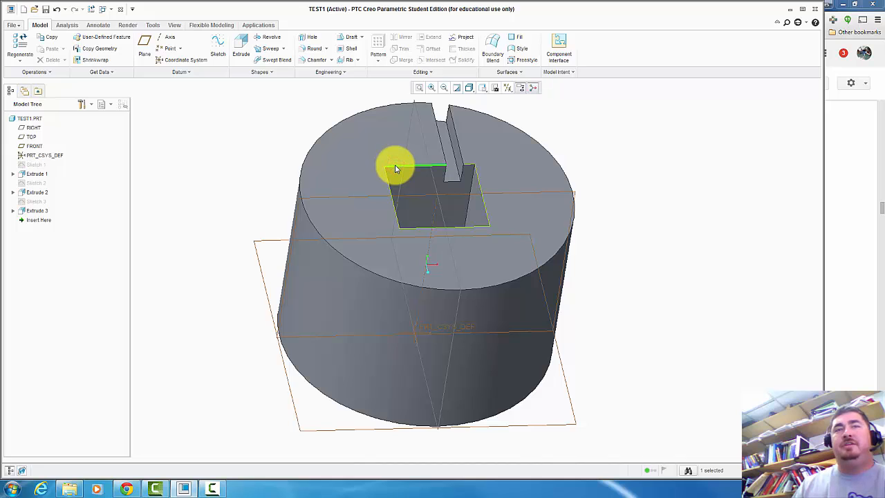
- Round the square hole's back top edge to create Round 1
right_click(396, 168)
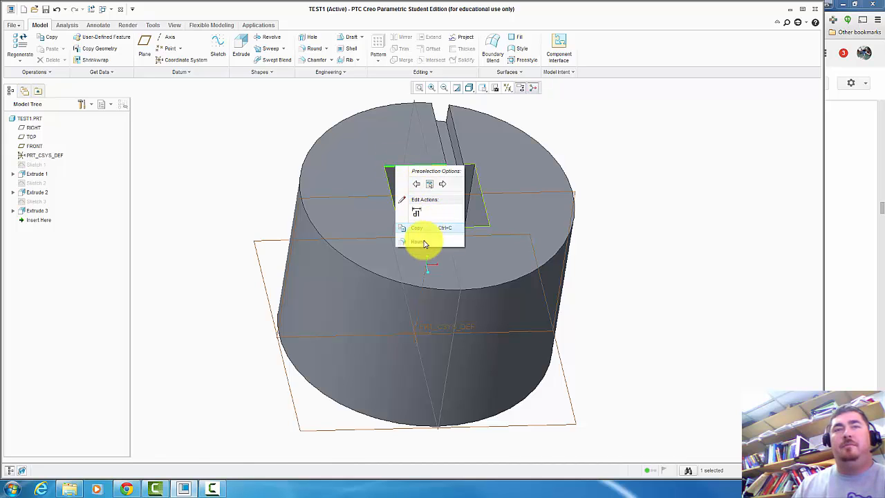
left_click(417, 242)
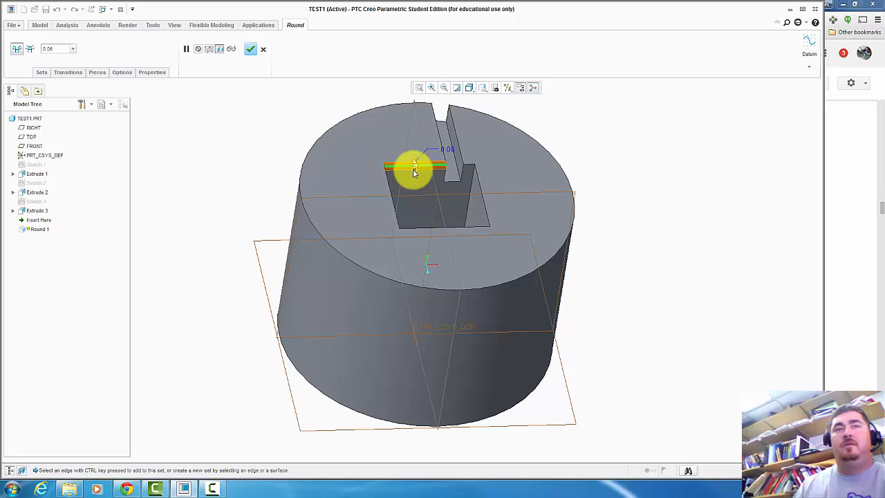
left_click(250, 48)
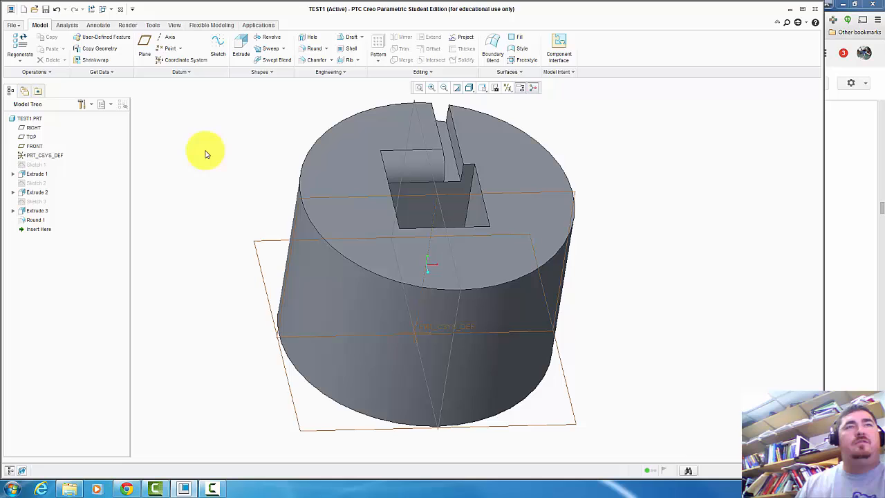
mouse_move(204, 154)
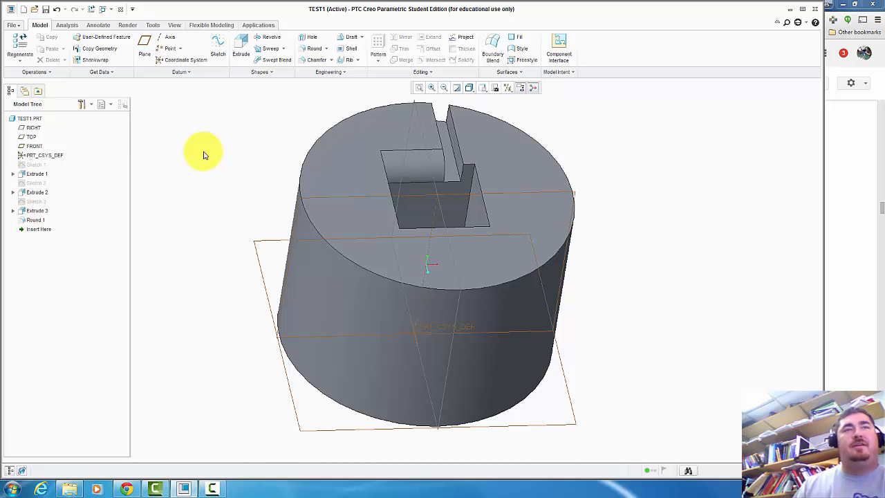
right_click(205, 153)
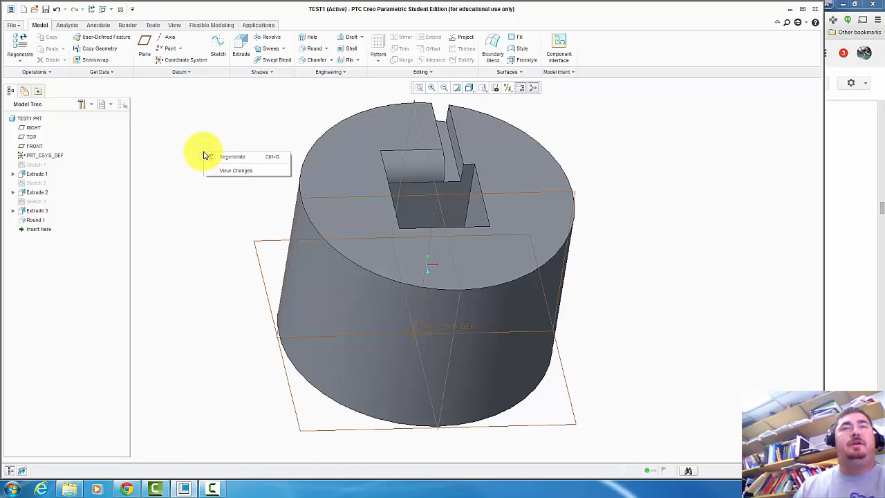
left_click(227, 130)
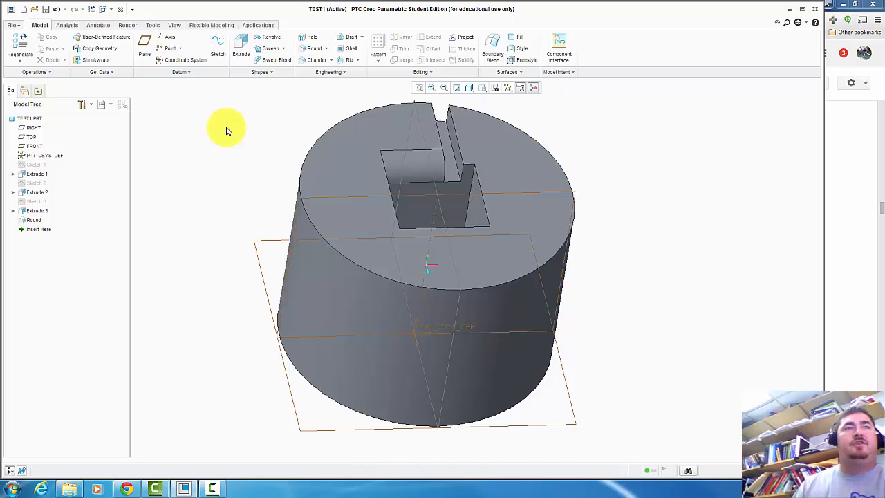